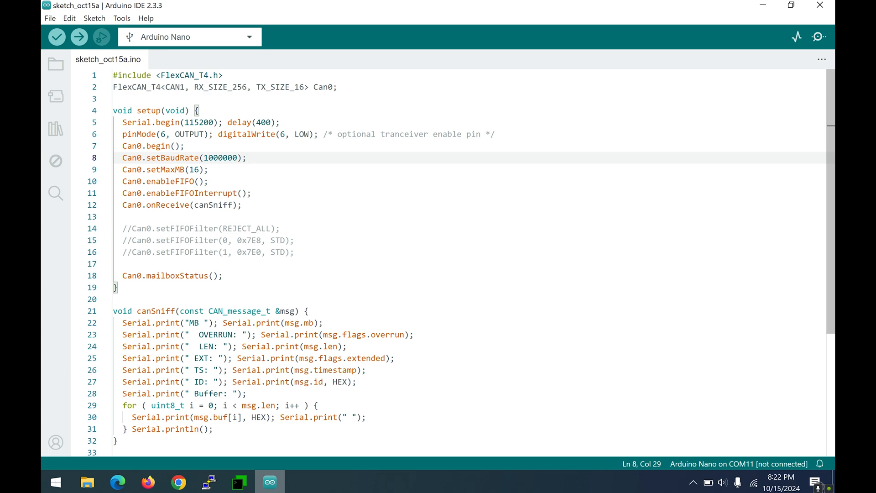
- Browse to the FlexCAN_T4 repository's examples folder on GitHub, then return to the Arduino sketch
{"action": "left_click", "coordinate": [116, 482]}
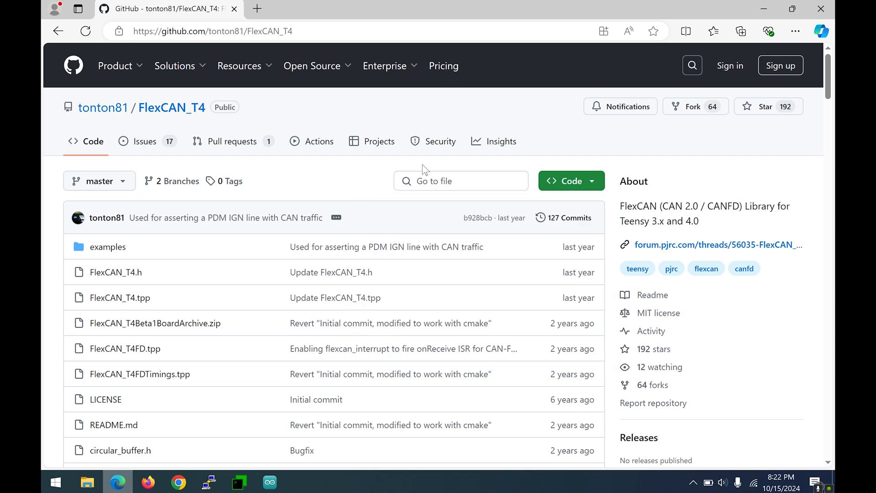
{"action": "left_click", "coordinate": [108, 247]}
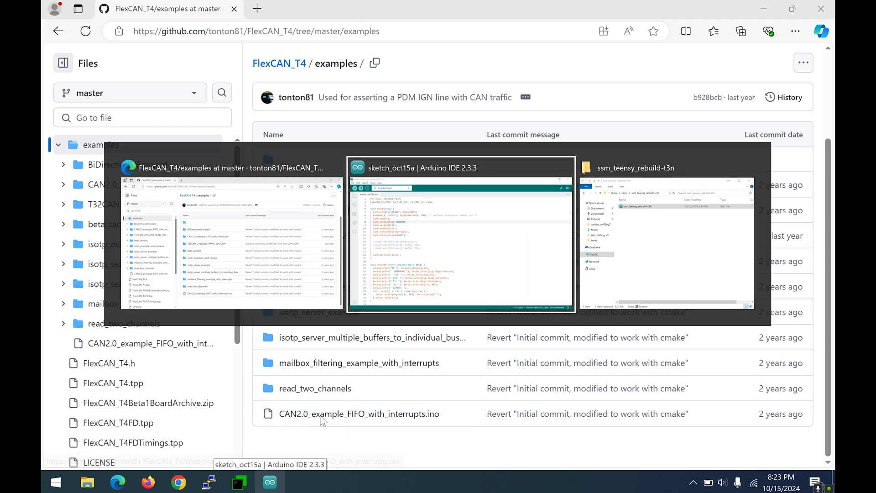
{"action": "left_click", "coordinate": [459, 235]}
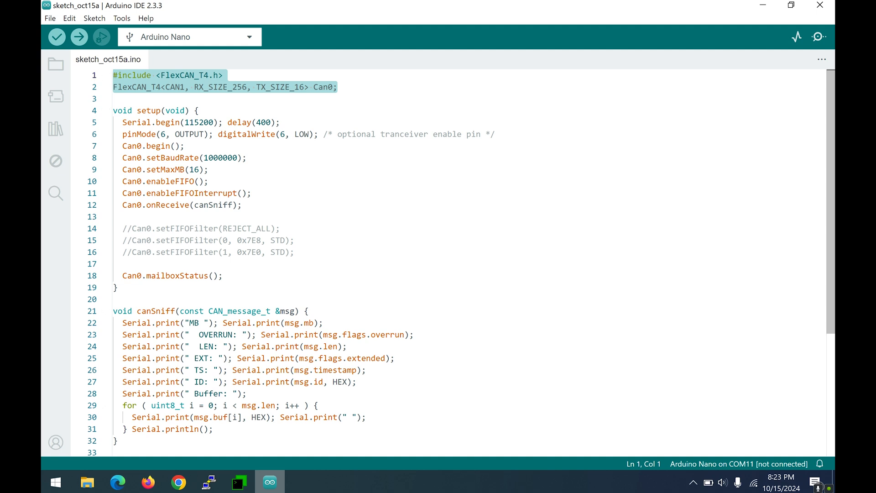
- Comment out the transceiver enable pin line and change setBaudRate from 1000000 to 500000, then compile
{"action": "left_click", "coordinate": [203, 122]}
{"action": "type", "text": "//"}
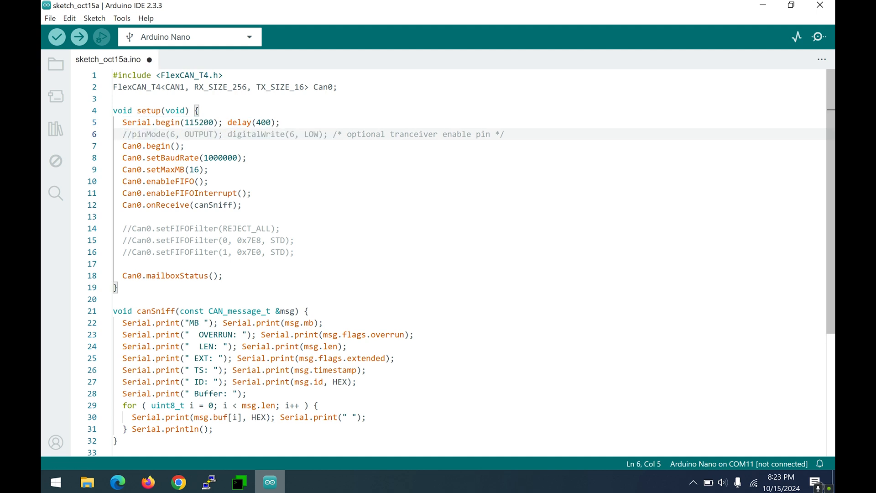
{"action": "left_click", "coordinate": [56, 37]}
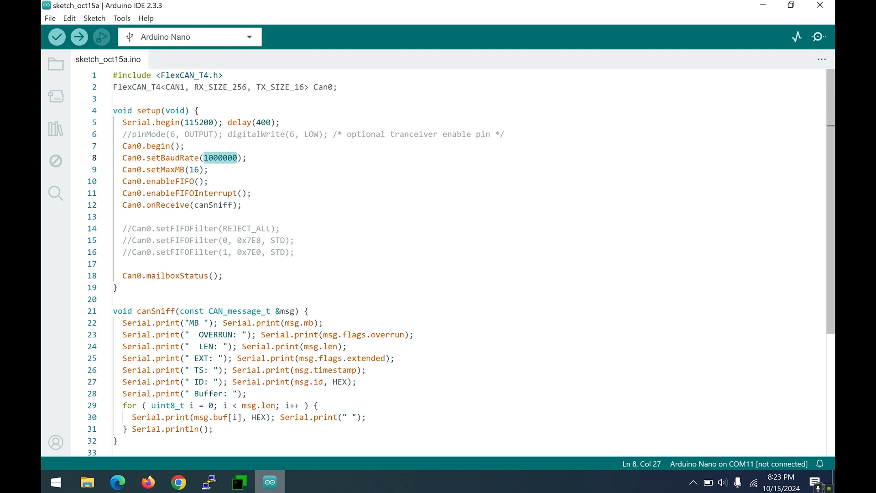
{"action": "type", "text": "500000"}
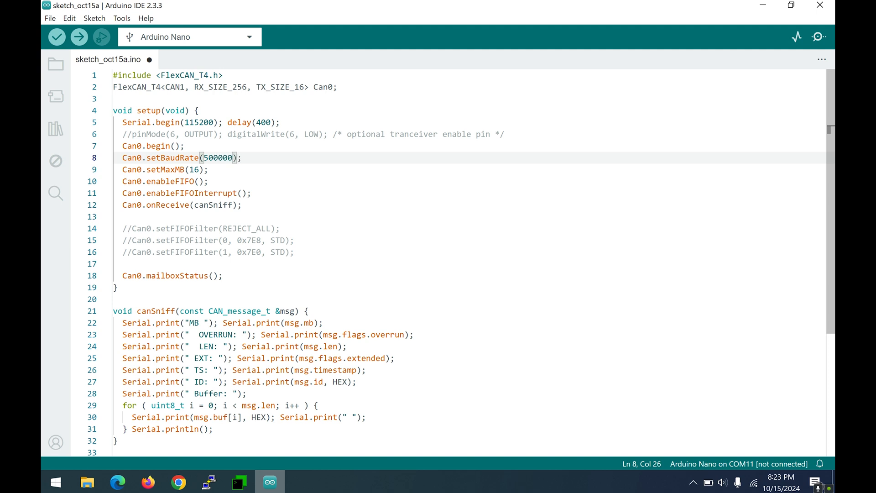
{"action": "left_click", "coordinate": [56, 37]}
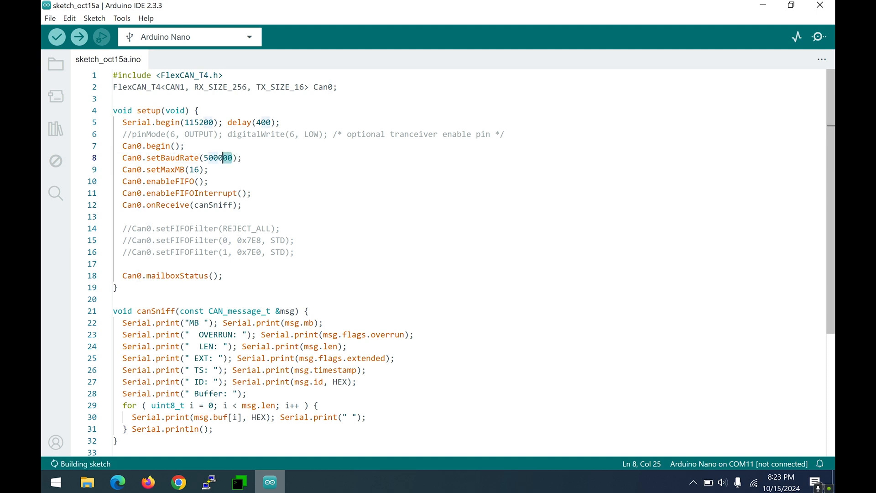
- Review the new 500000 baud value, the enableFIFOInterrupt line and the commented 0x7E8 filter line
{"action": "double_click", "coordinate": [218, 158]}
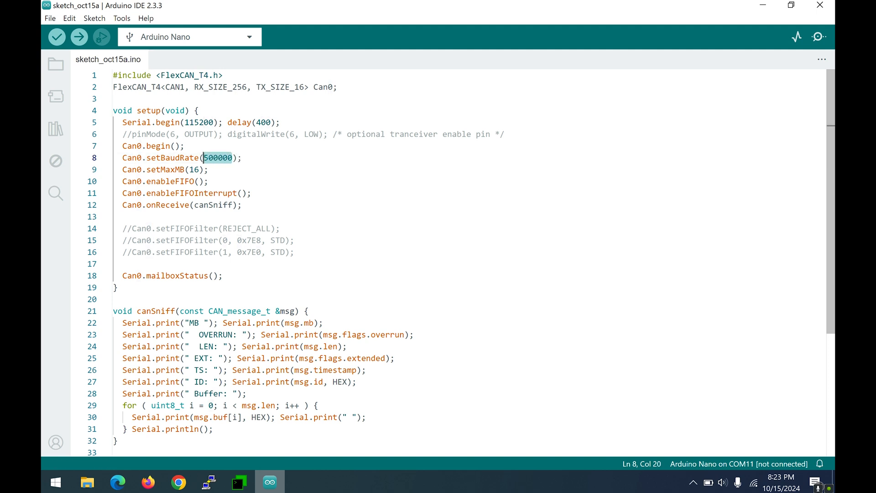
{"action": "left_click", "coordinate": [178, 193]}
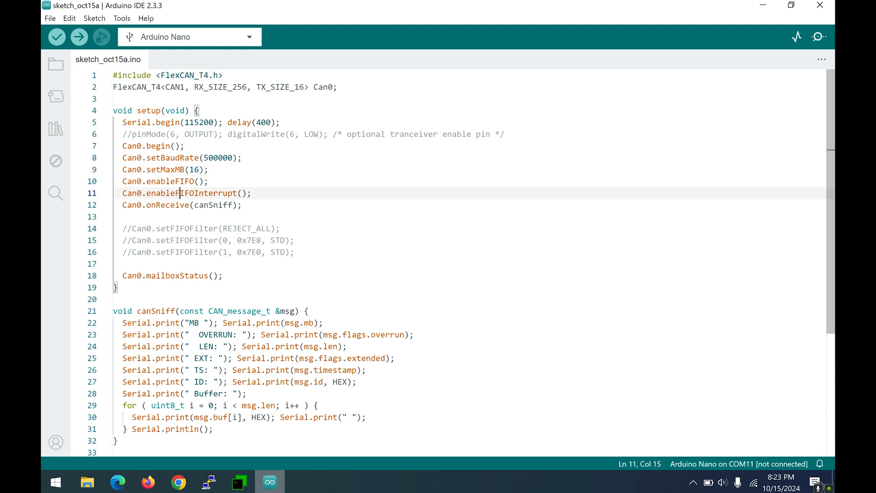
{"action": "left_click", "coordinate": [175, 240]}
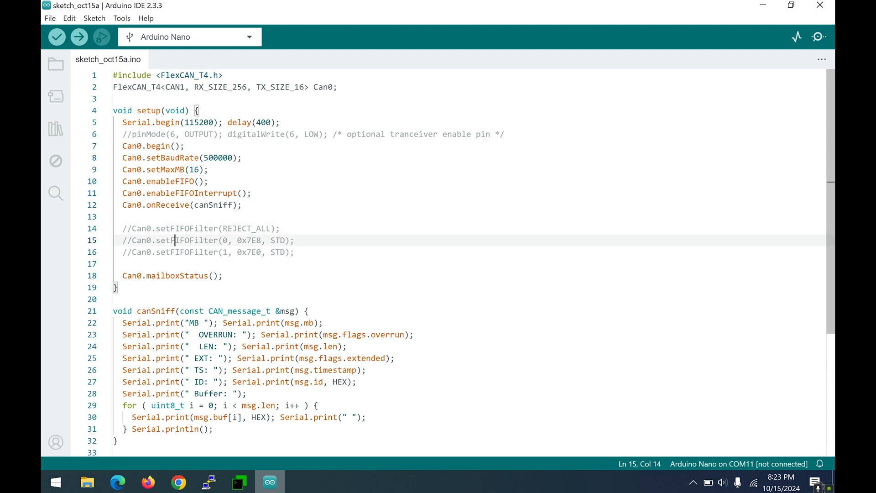
{"action": "scroll", "scroll_direction": "down", "scroll_amount": 3}
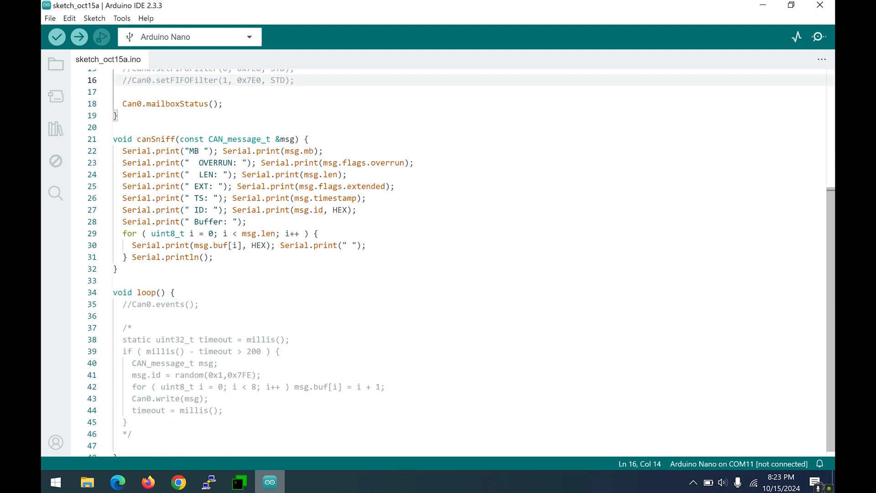
{"action": "scroll", "scroll_direction": "up", "scroll_amount": 3}
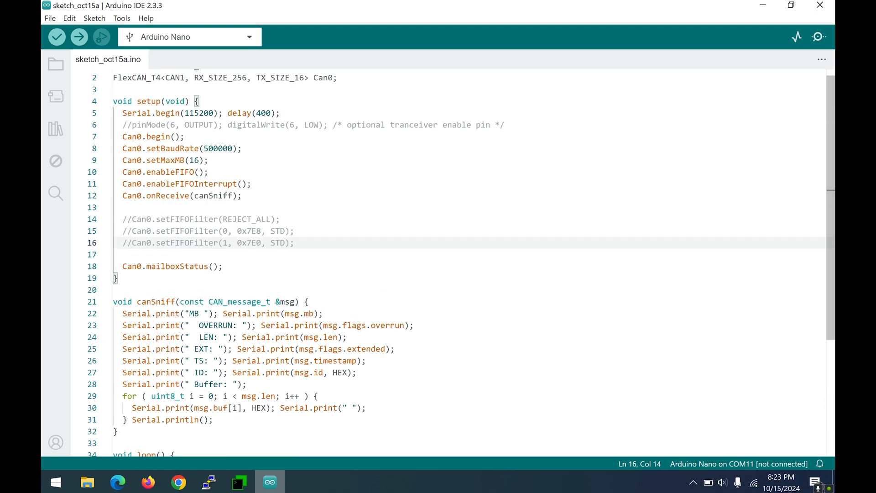
{"action": "left_click", "coordinate": [145, 102]}
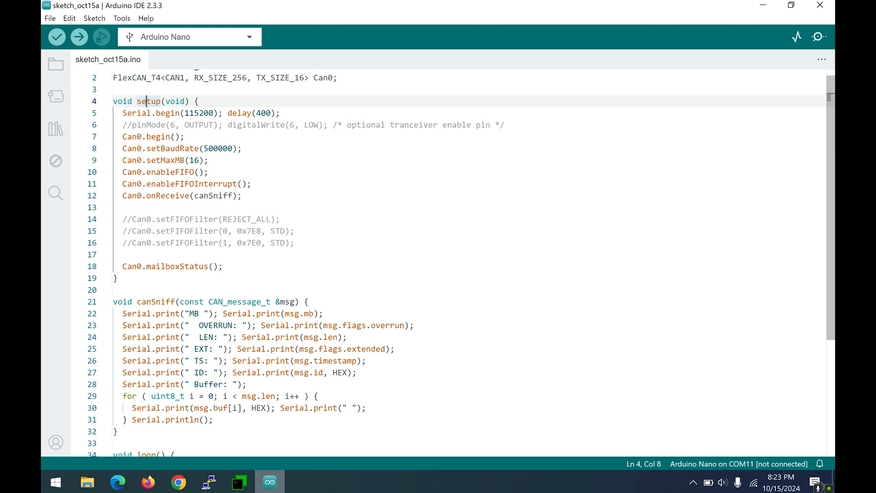
{"action": "left_click", "coordinate": [166, 196]}
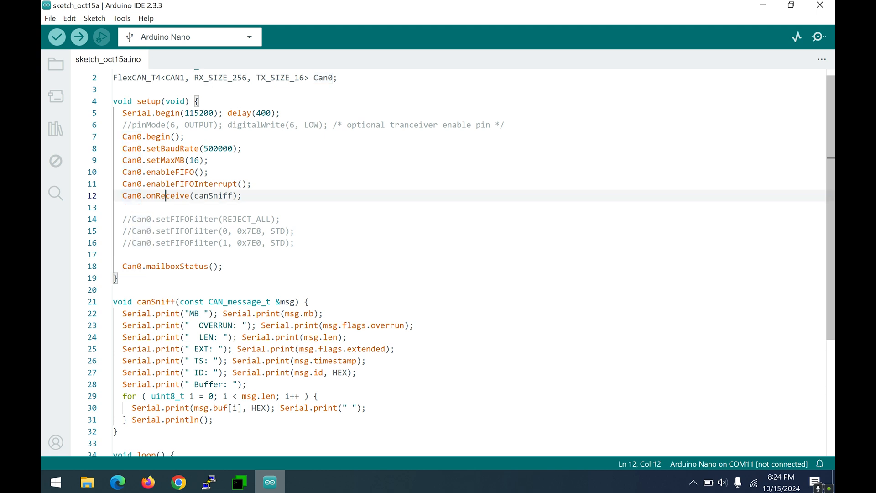
{"action": "double_click", "coordinate": [167, 195]}
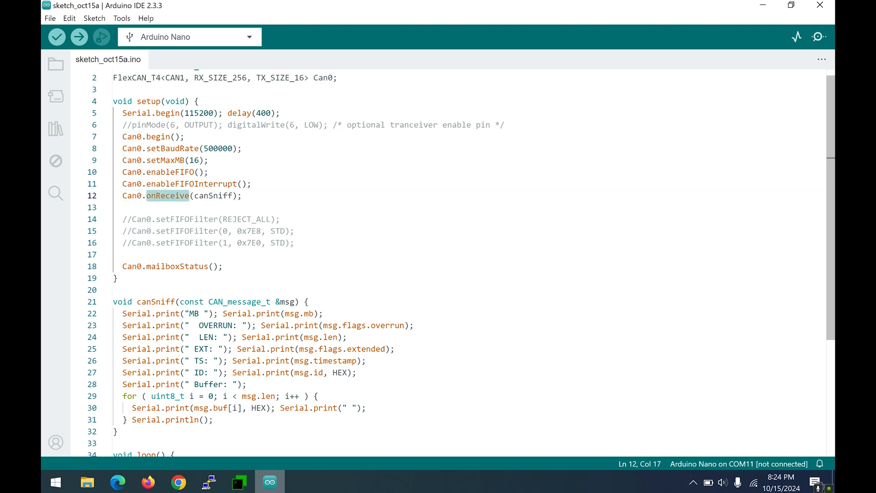
{"action": "double_click", "coordinate": [213, 196]}
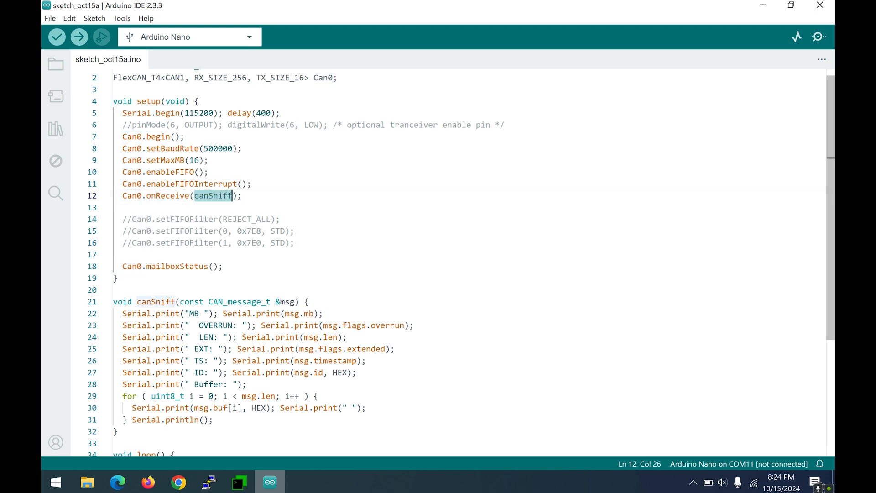
{"action": "scroll", "scroll_direction": "down", "scroll_amount": 3}
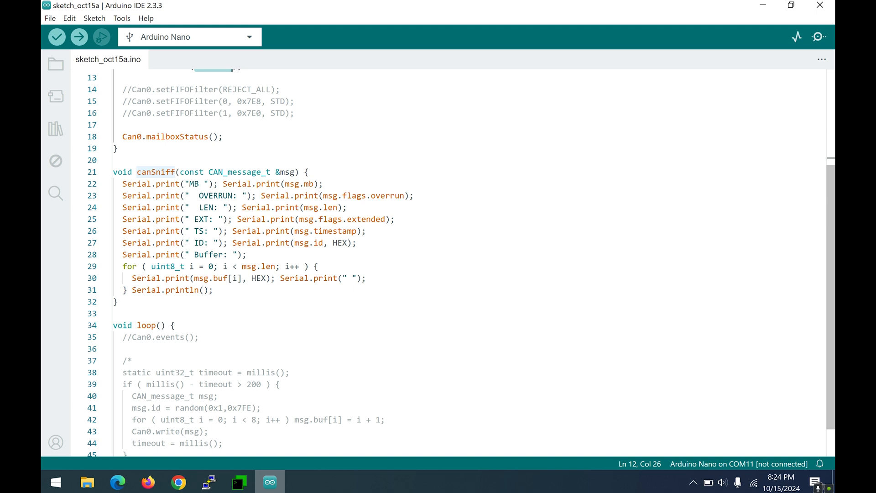
{"action": "left_click", "coordinate": [150, 172]}
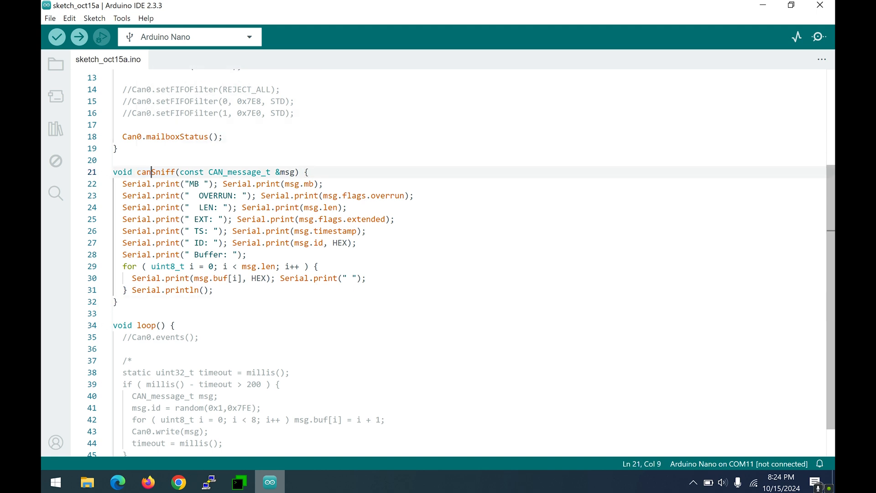
{"action": "left_click", "coordinate": [197, 183]}
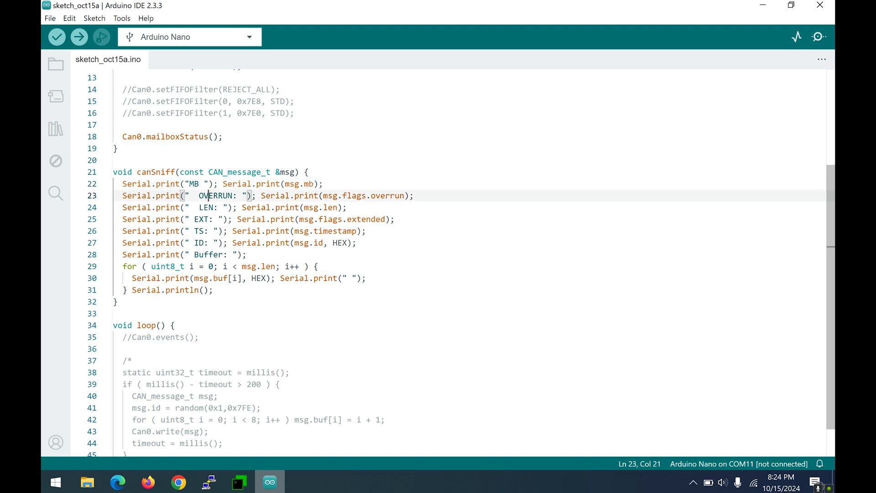
{"action": "left_click", "coordinate": [207, 183]}
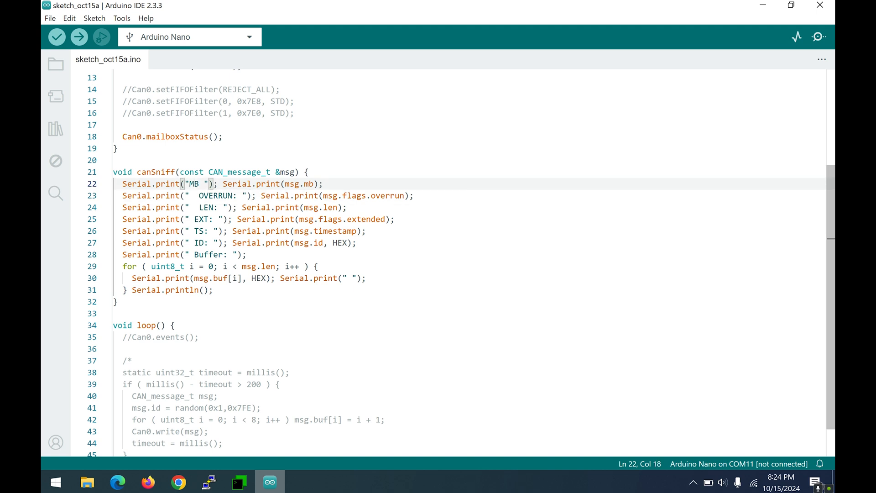
{"action": "left_click", "coordinate": [250, 195]}
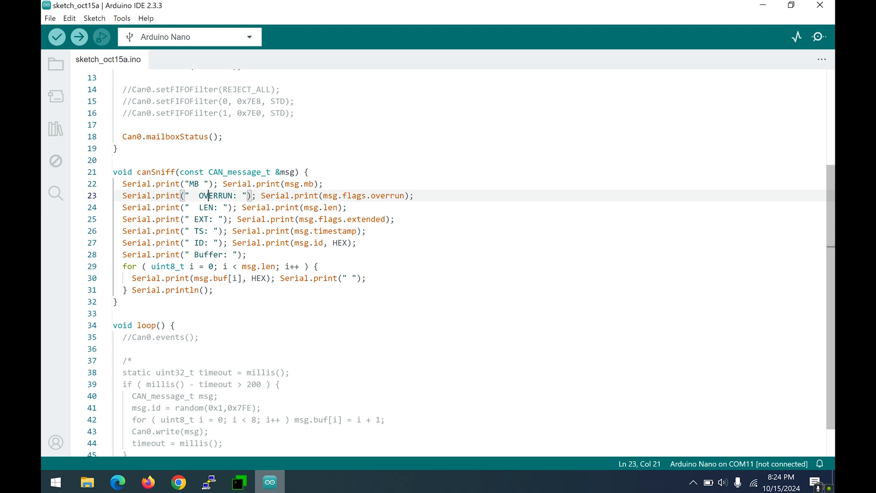
{"action": "left_click", "coordinate": [229, 208]}
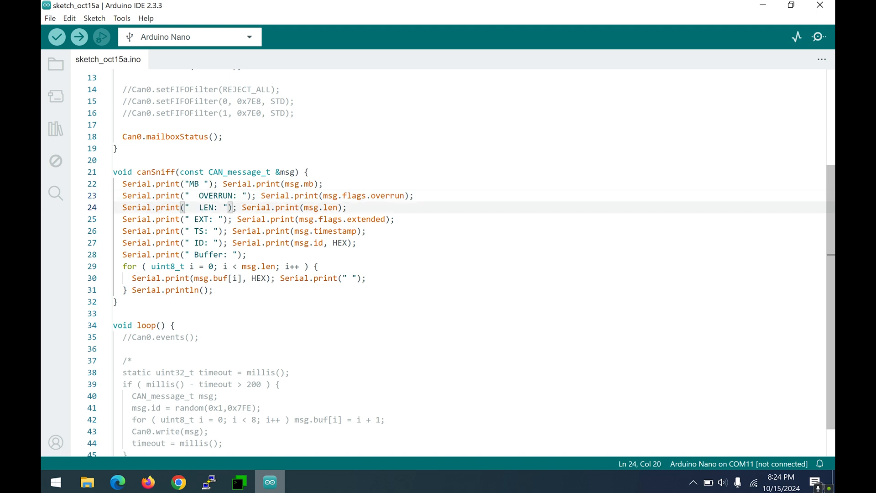
{"action": "left_click", "coordinate": [223, 218]}
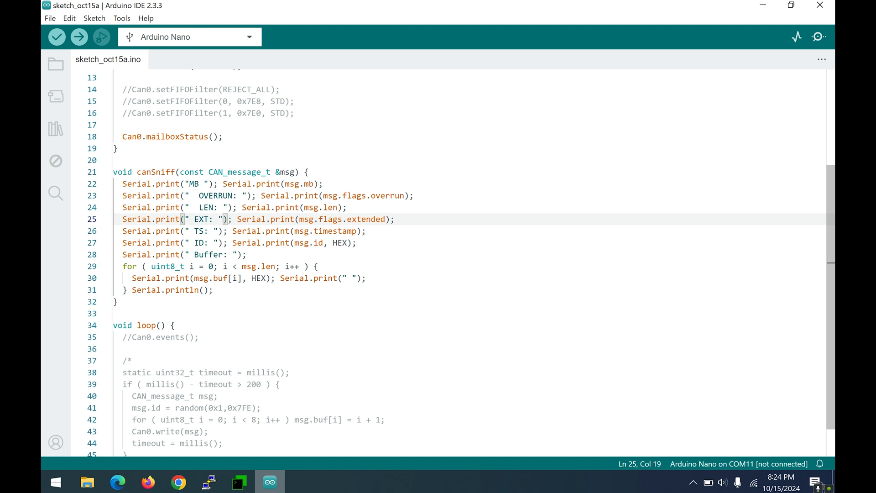
{"action": "left_click", "coordinate": [197, 231]}
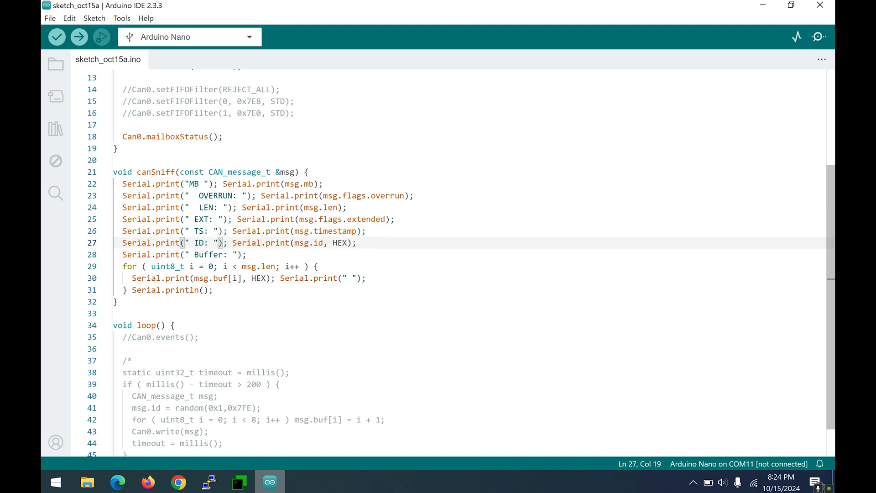
{"action": "double_click", "coordinate": [220, 277]}
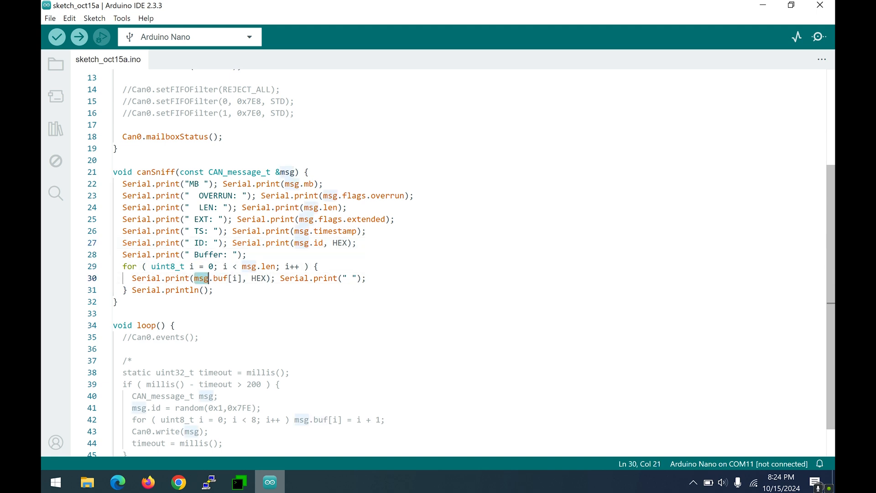
{"action": "left_click", "coordinate": [234, 278]}
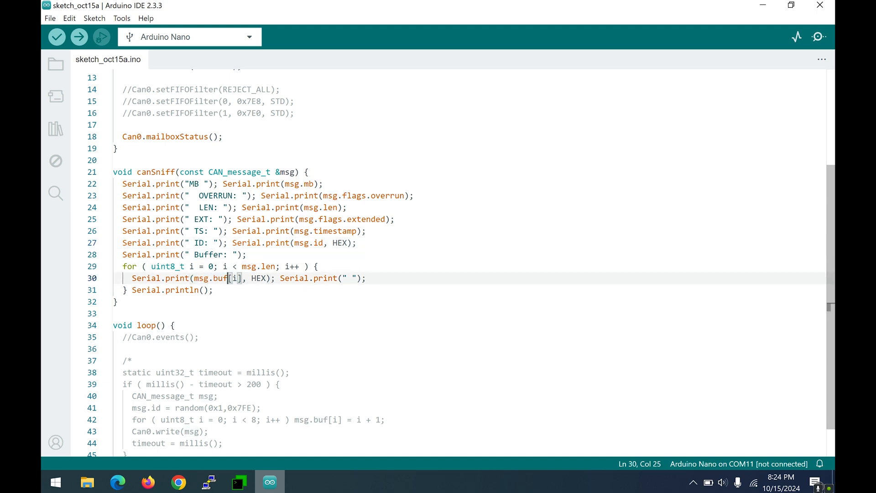
{"action": "scroll", "scroll_direction": "down", "scroll_amount": 3}
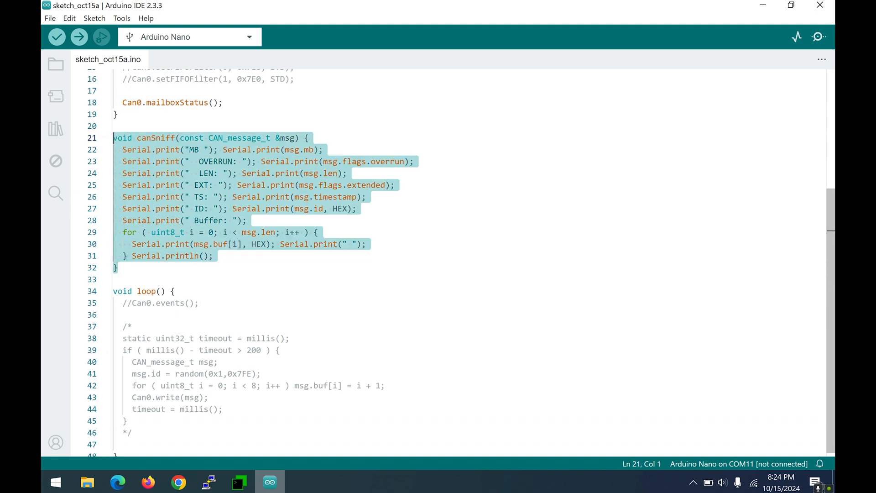
- Start an if (msg.id == 0x7E0) check at the end of canSniff, then delete it again
{"action": "left_click", "coordinate": [214, 255]}
{"action": "type", "text": "if (ms"}
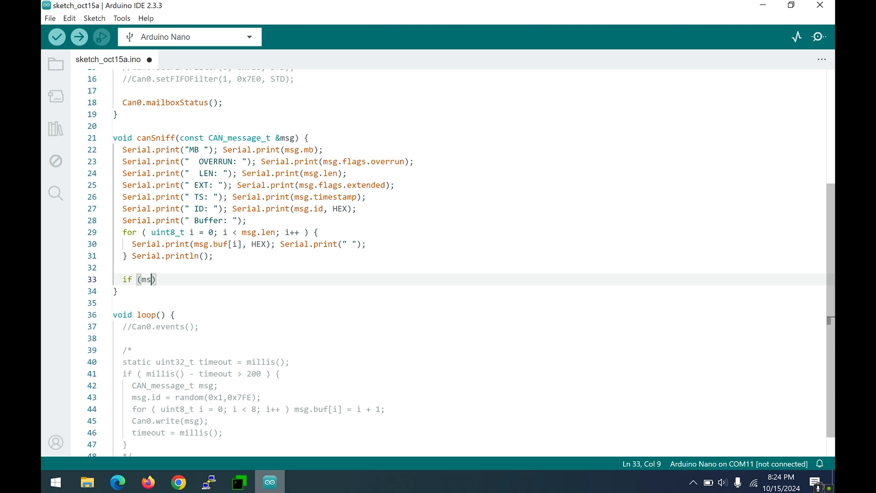
{"action": "type", "text": "."}
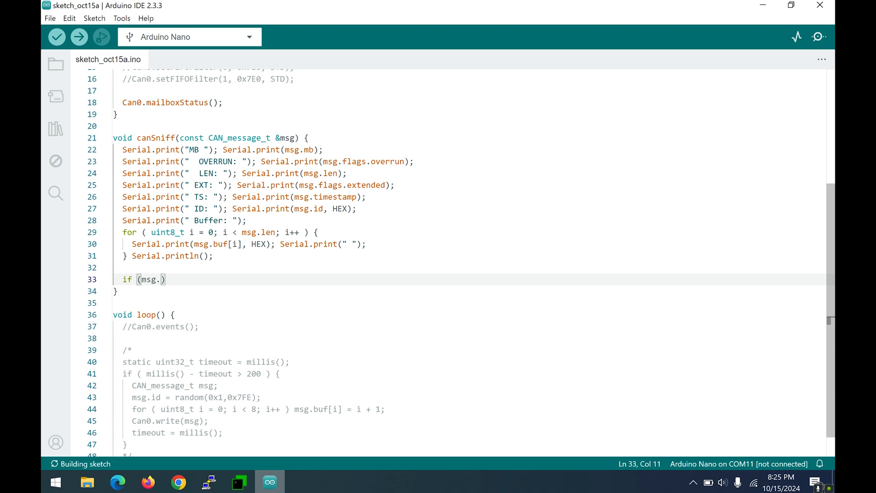
{"action": "type", "text": "id =="}
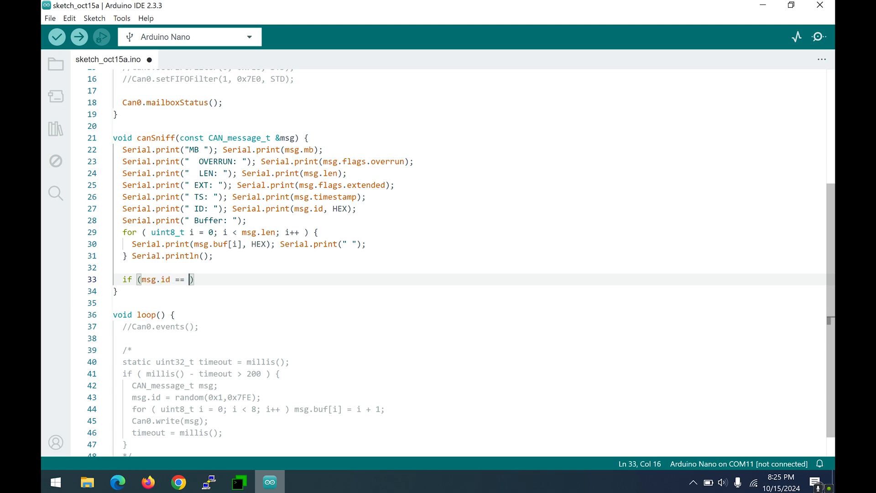
{"action": "type", "text": "0x7"}
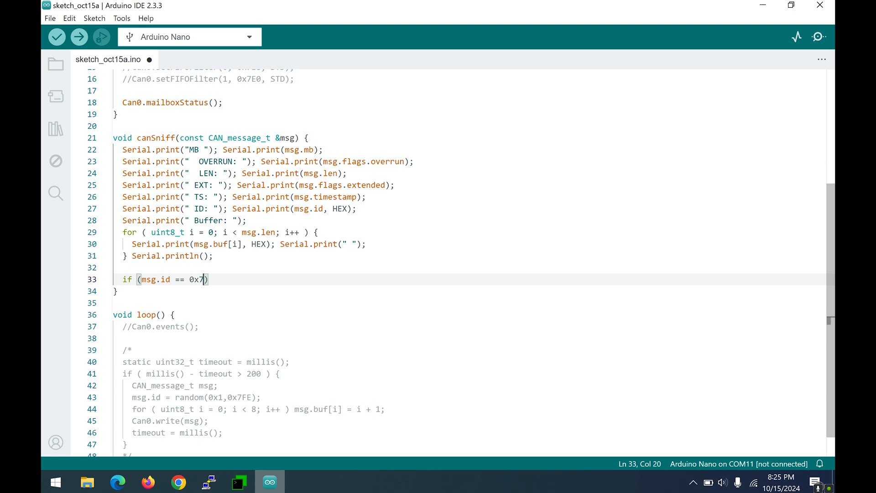
{"action": "type", "text": "E0"}
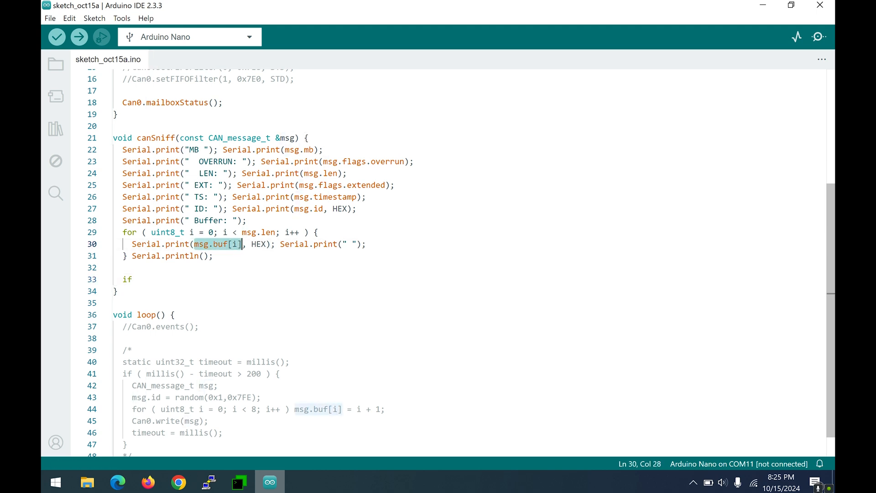
{"action": "left_click", "coordinate": [263, 245]}
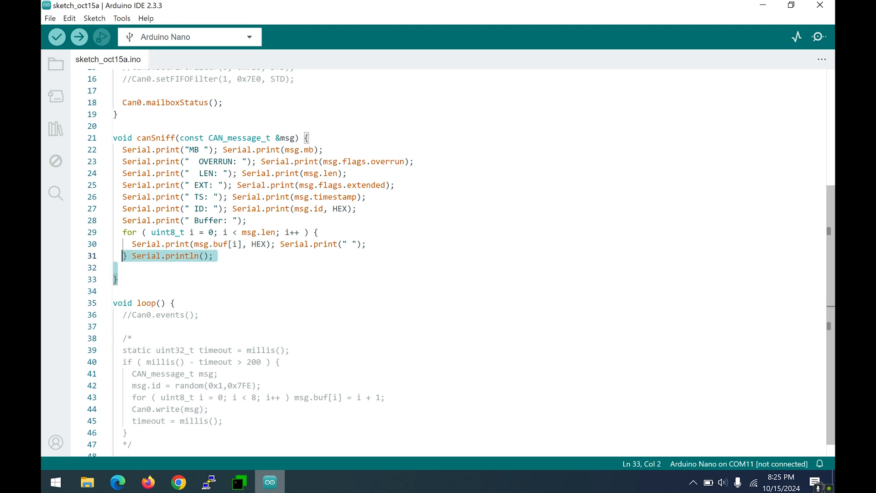
{"action": "left_click", "coordinate": [122, 267]}
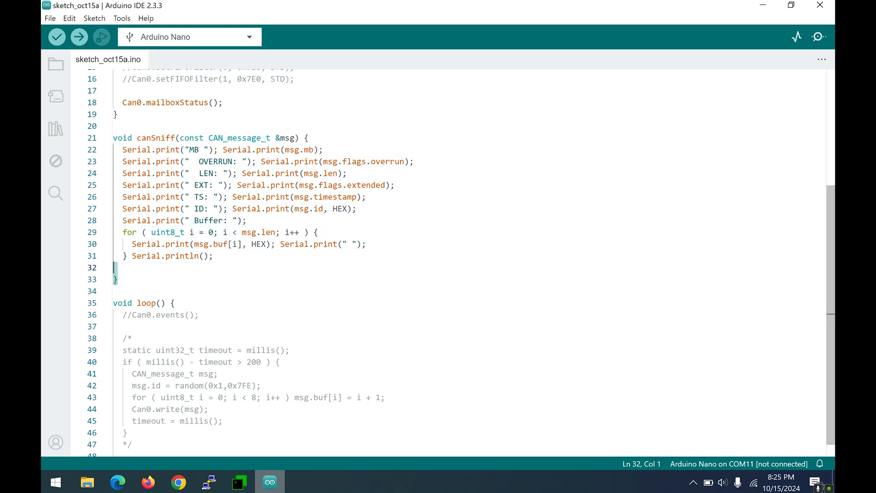
{"action": "left_click", "coordinate": [197, 185]}
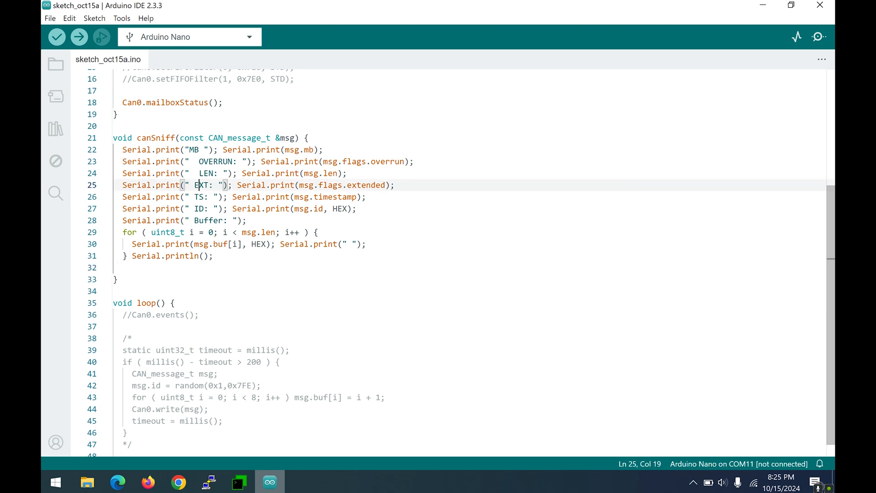
{"action": "left_click", "coordinate": [295, 244]}
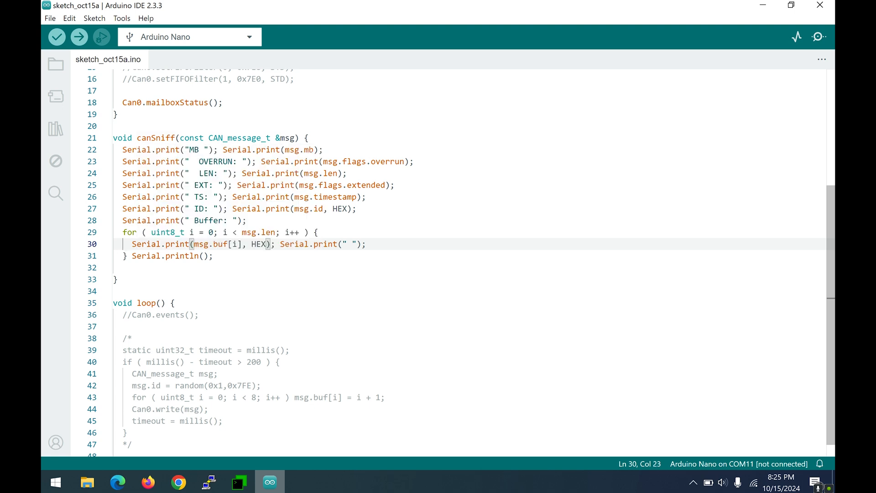
{"action": "left_click", "coordinate": [117, 280]}
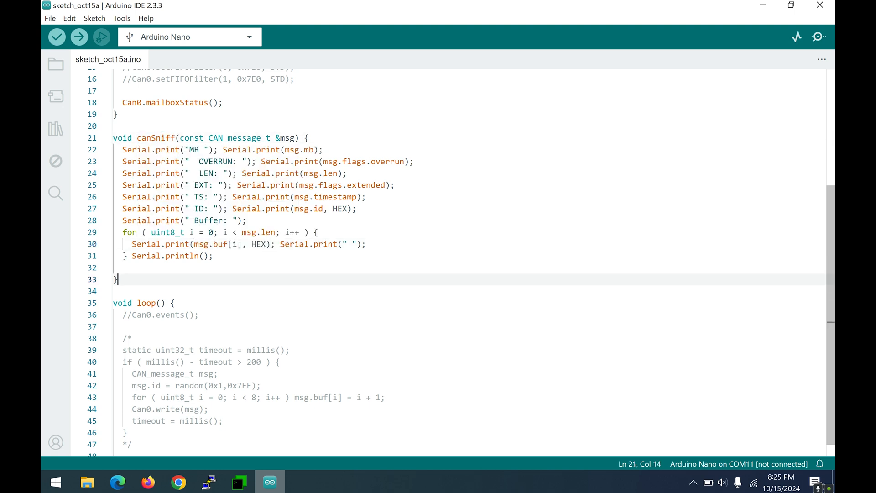
{"action": "scroll", "scroll_direction": "down", "scroll_amount": 3}
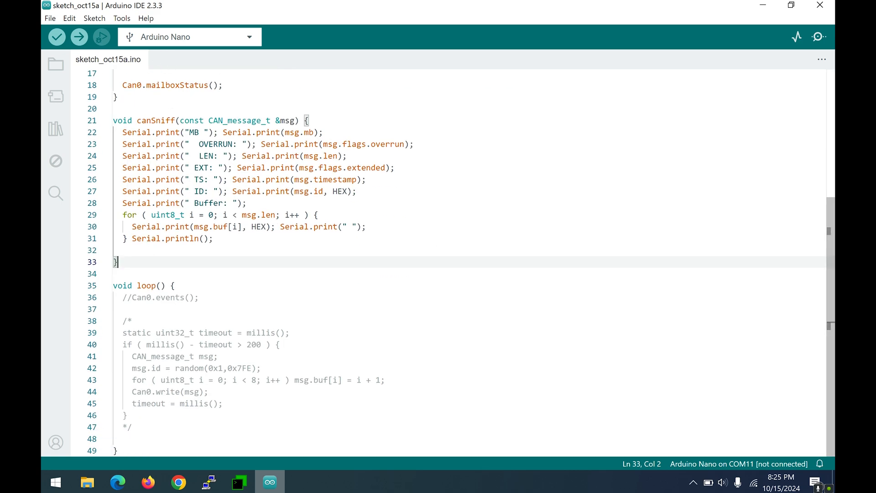
{"action": "left_click", "coordinate": [116, 482]}
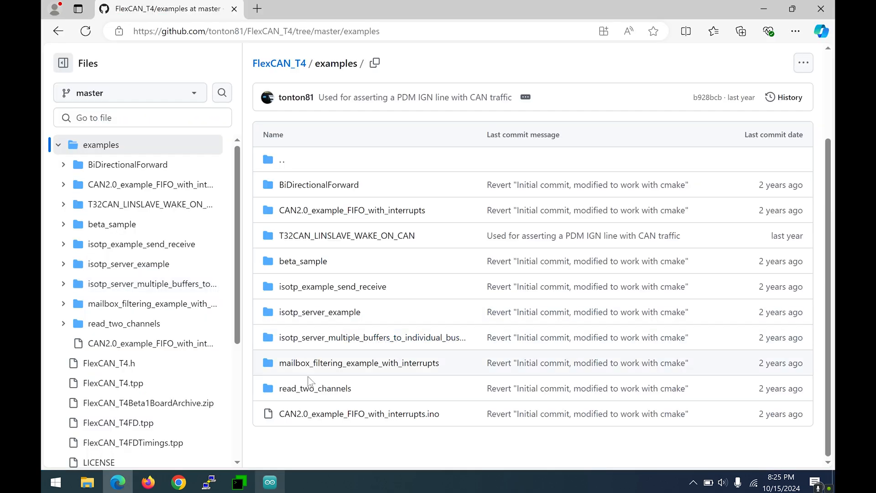
{"action": "left_click", "coordinate": [270, 481]}
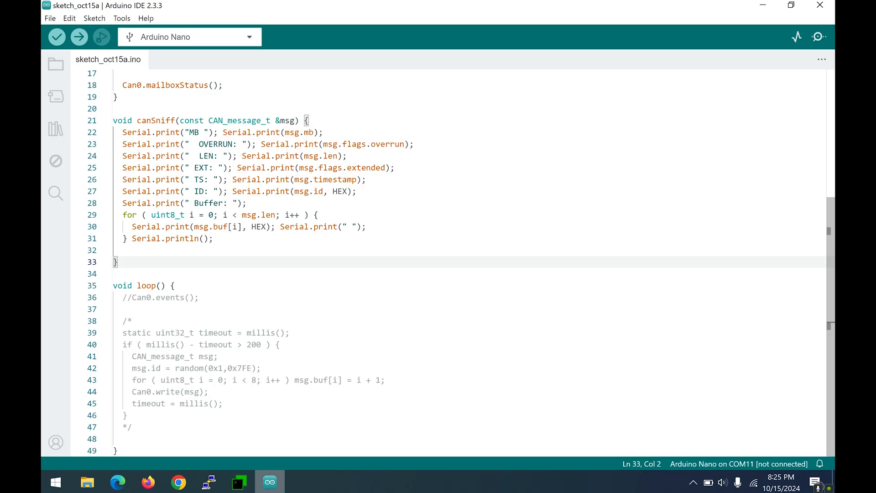
{"action": "left_click", "coordinate": [124, 414]}
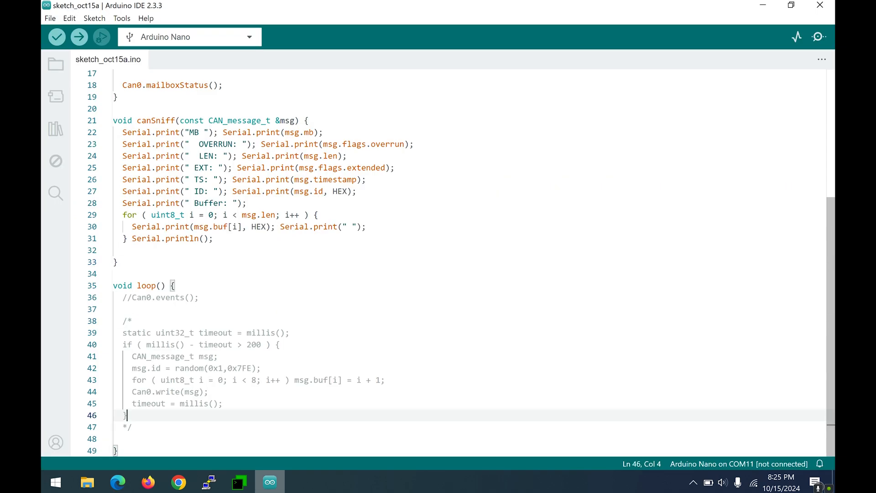
{"action": "left_click", "coordinate": [128, 320]}
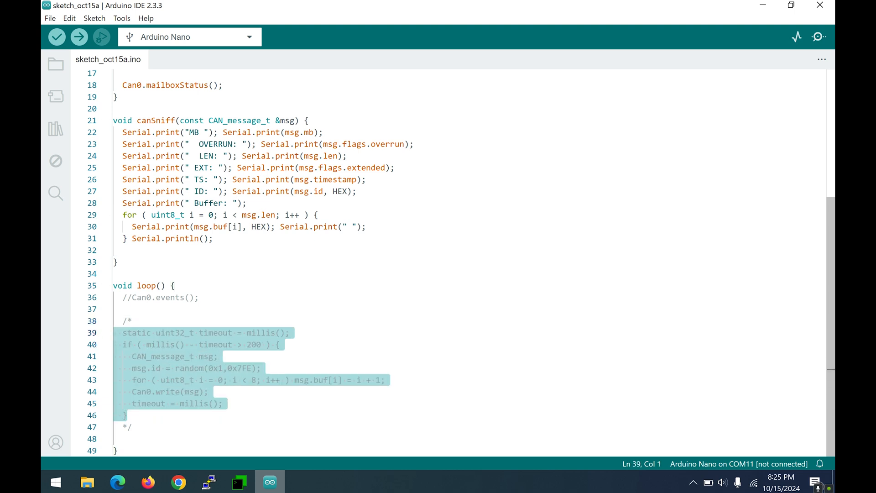
{"action": "left_click", "coordinate": [174, 298]}
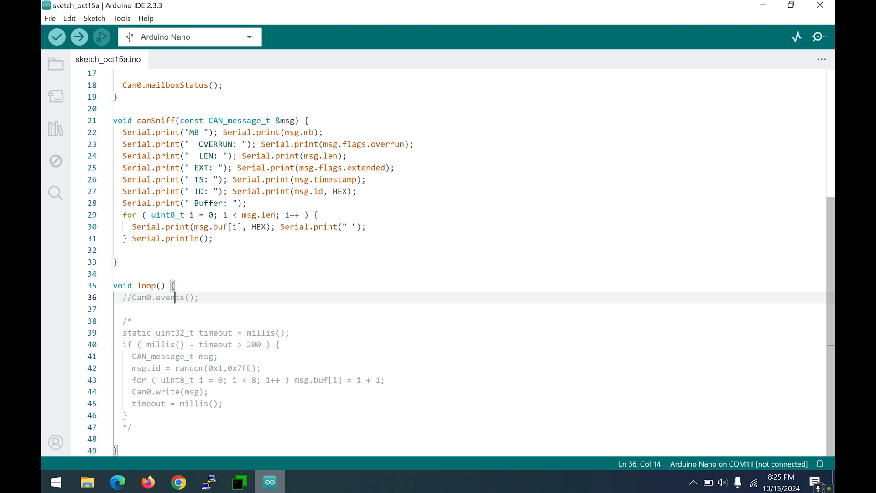
{"action": "left_click", "coordinate": [130, 297]}
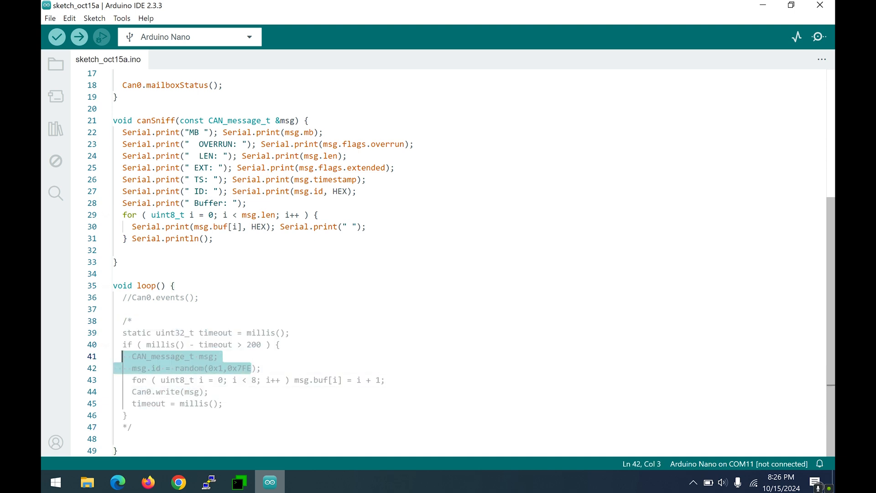
{"action": "left_click", "coordinate": [126, 415]}
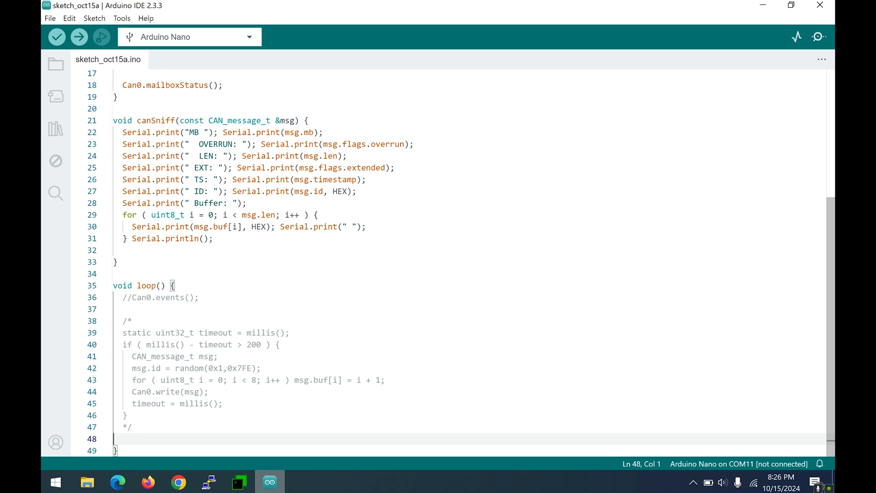
{"action": "left_click", "coordinate": [130, 320]}
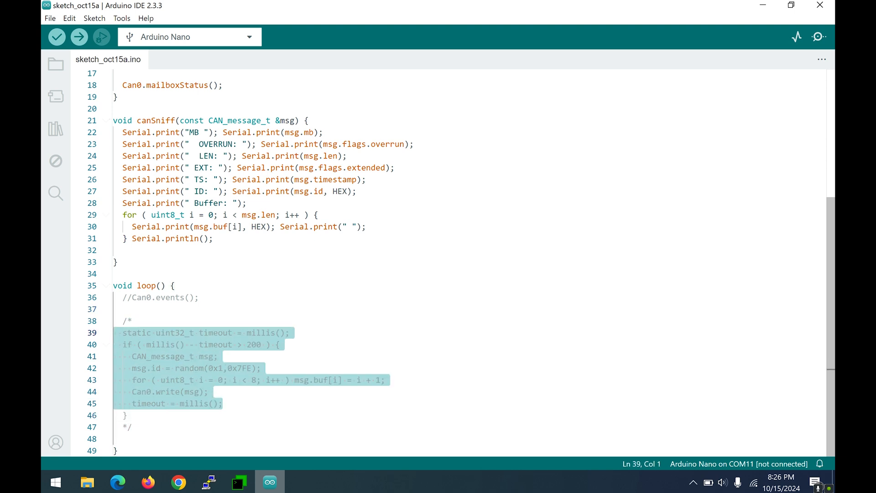
{"action": "left_click", "coordinate": [128, 321]}
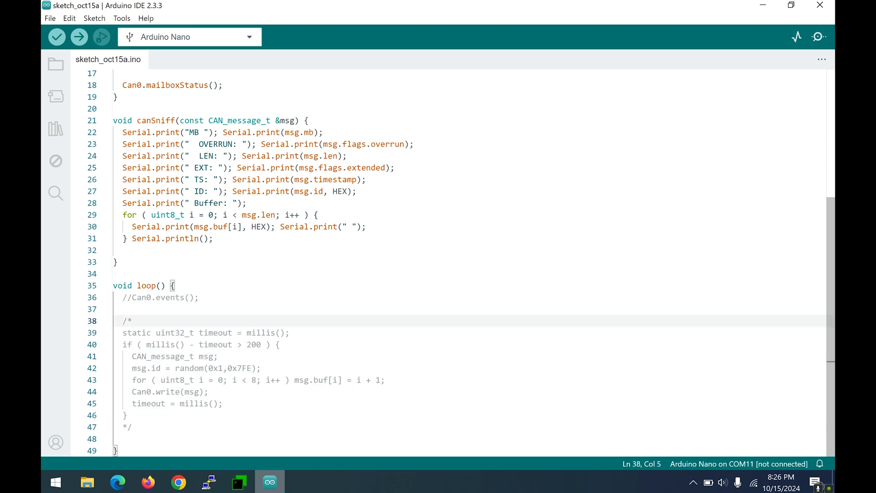
{"action": "left_click", "coordinate": [129, 427]}
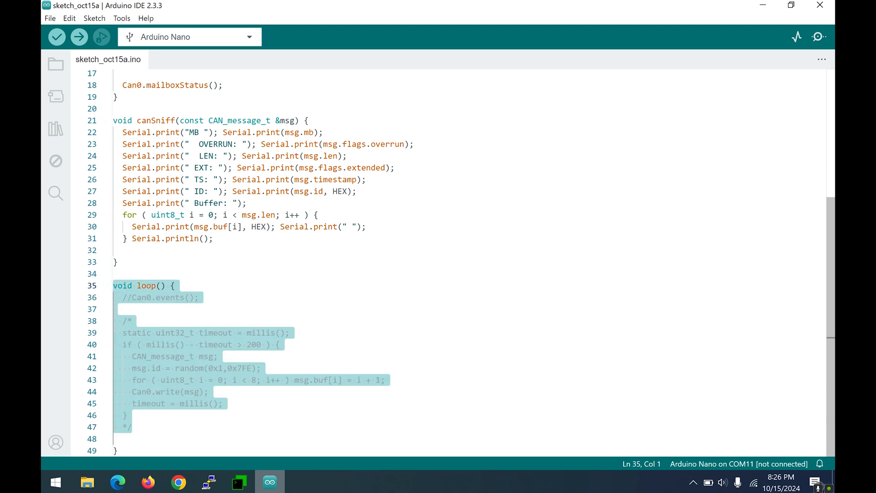
{"action": "scroll", "scroll_direction": "up", "scroll_amount": 3}
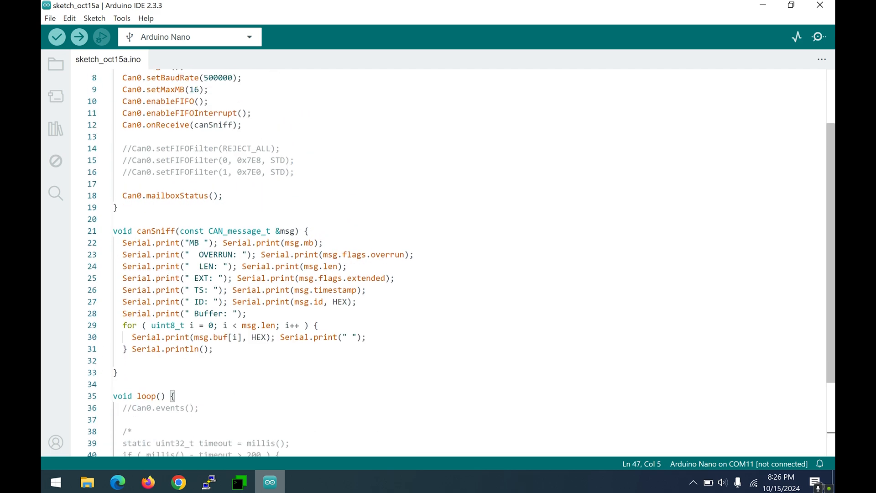
{"action": "double_click", "coordinate": [146, 286]}
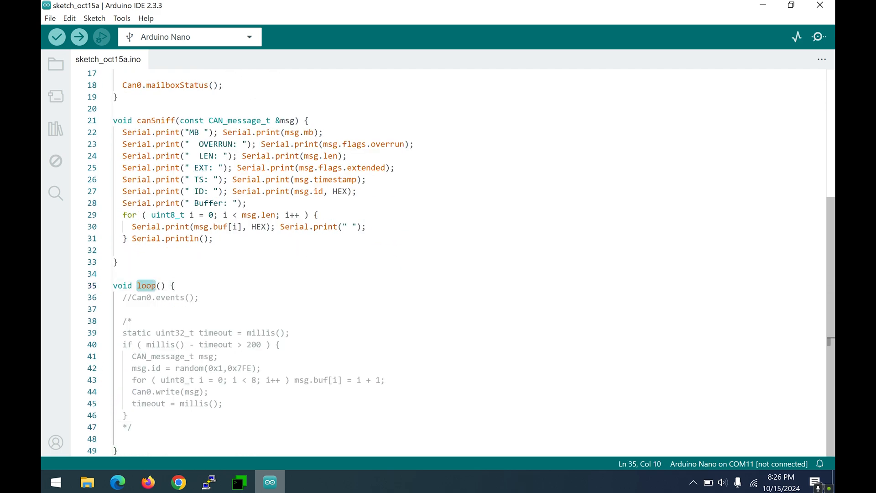
{"action": "left_click", "coordinate": [129, 427]}
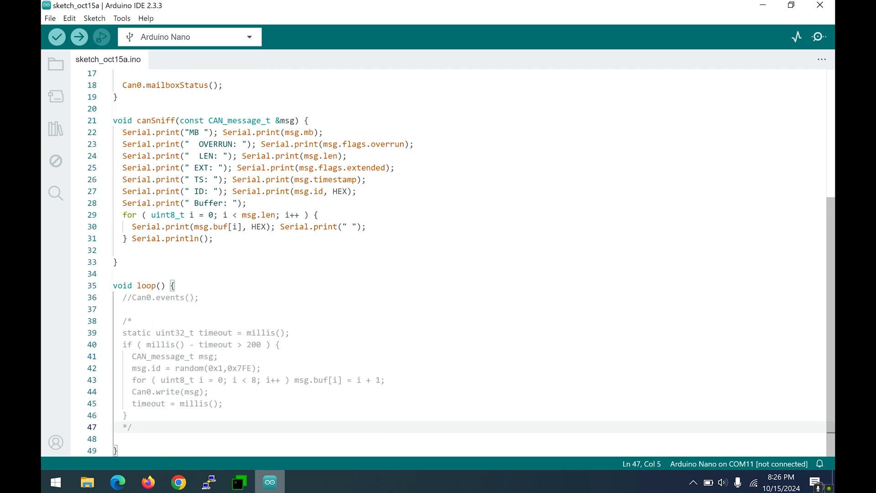
{"action": "mouse_move", "coordinate": [178, 481]}
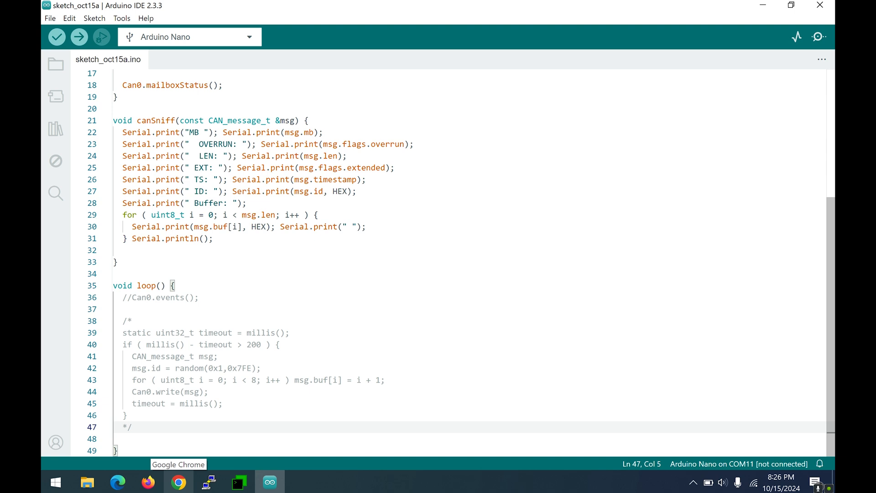
{"action": "double_click", "coordinate": [157, 121]}
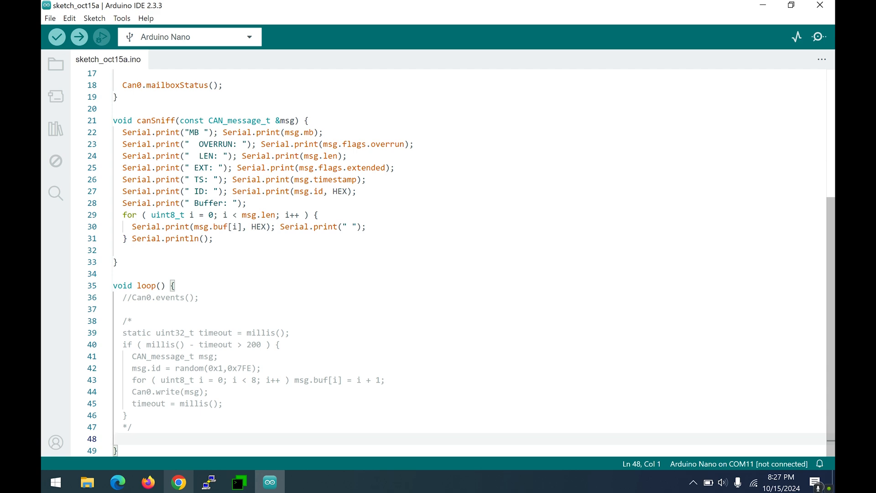
{"action": "scroll", "scroll_direction": "up", "scroll_amount": 3}
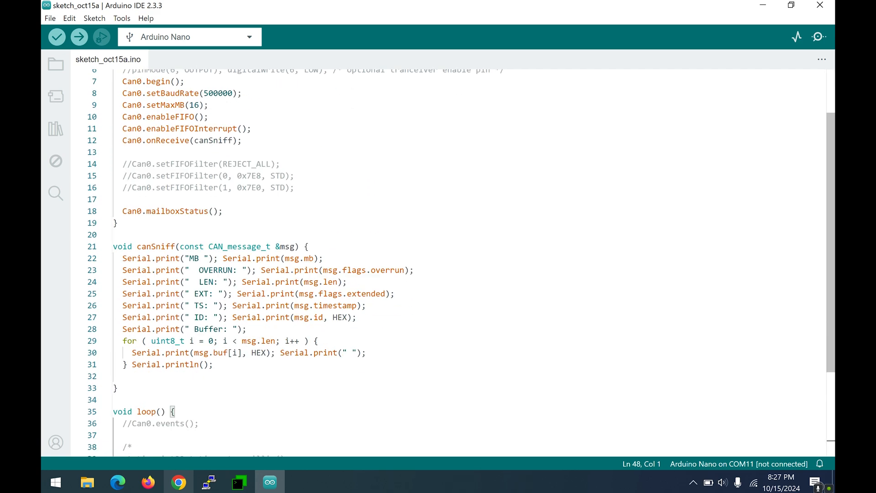
{"action": "scroll", "scroll_direction": "up", "scroll_amount": 3}
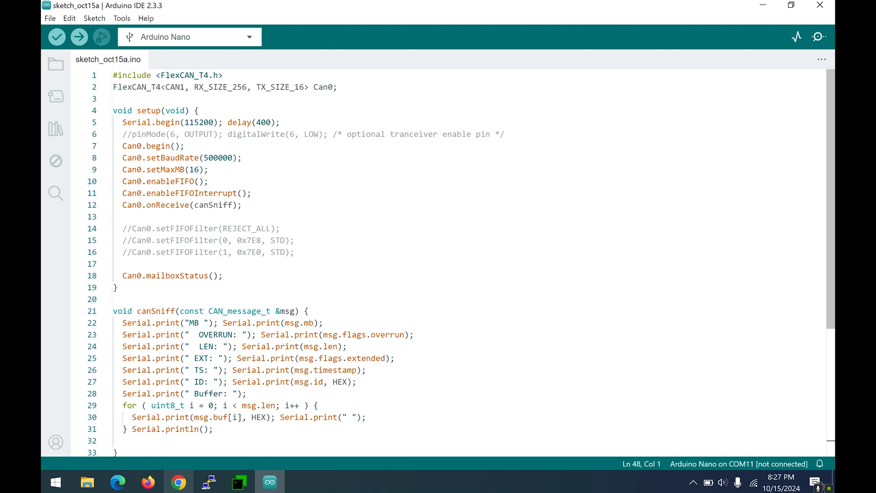
{"action": "scroll", "scroll_direction": "down", "scroll_amount": 3}
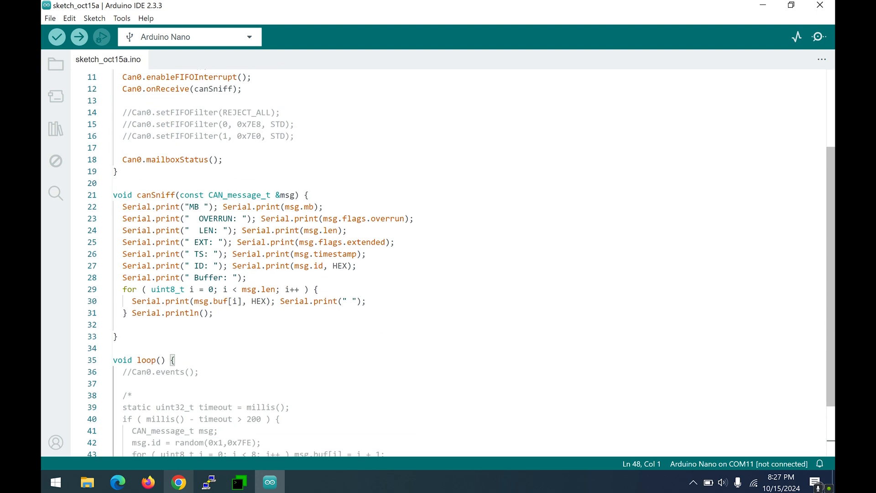
{"action": "left_click", "coordinate": [252, 242]}
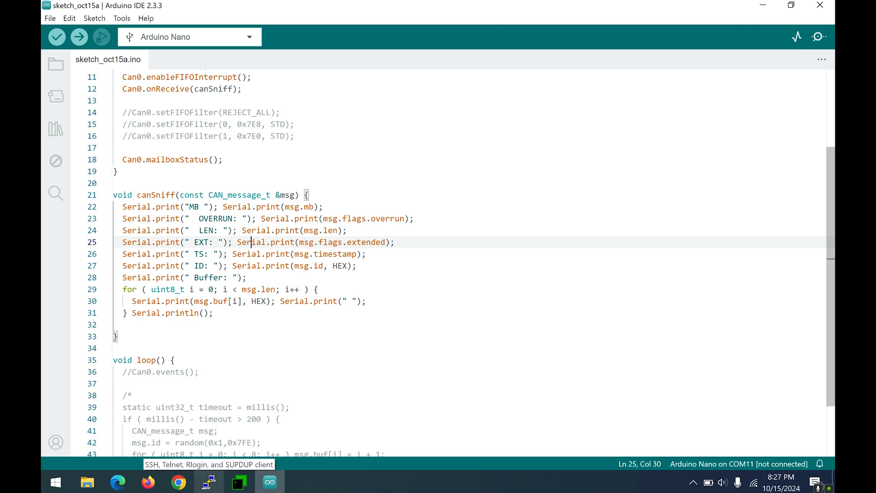
{"action": "scroll", "scroll_direction": "up", "scroll_amount": 3}
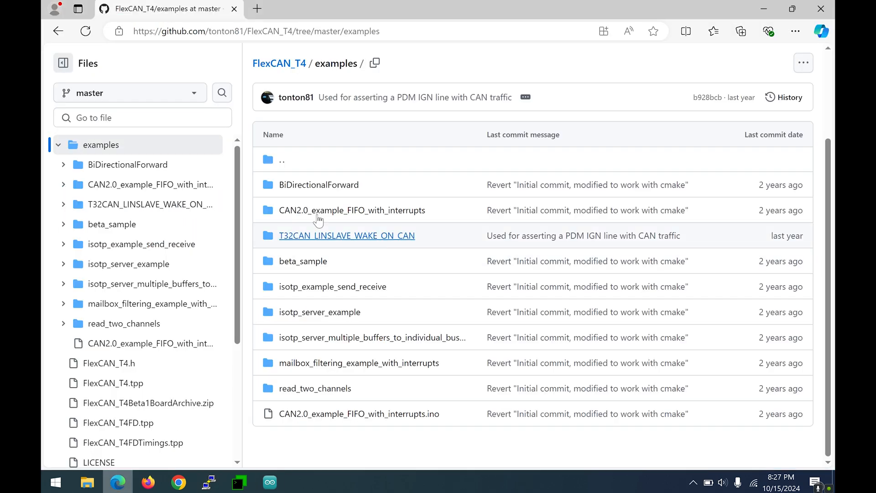
{"action": "mouse_move", "coordinate": [316, 226]}
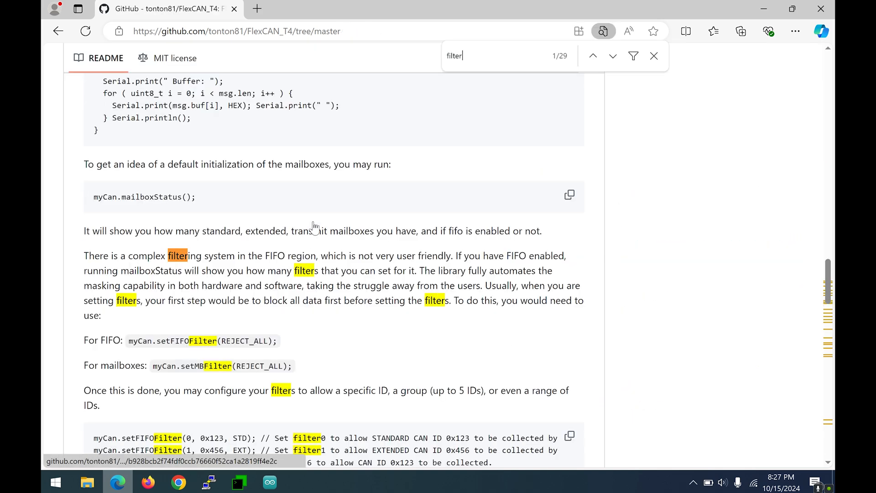
- Scroll the README's FIFO filter notes on REJECT_ALL and per-ID filters, then return to the sketch
{"action": "scroll", "scroll_direction": "down", "scroll_amount": 3}
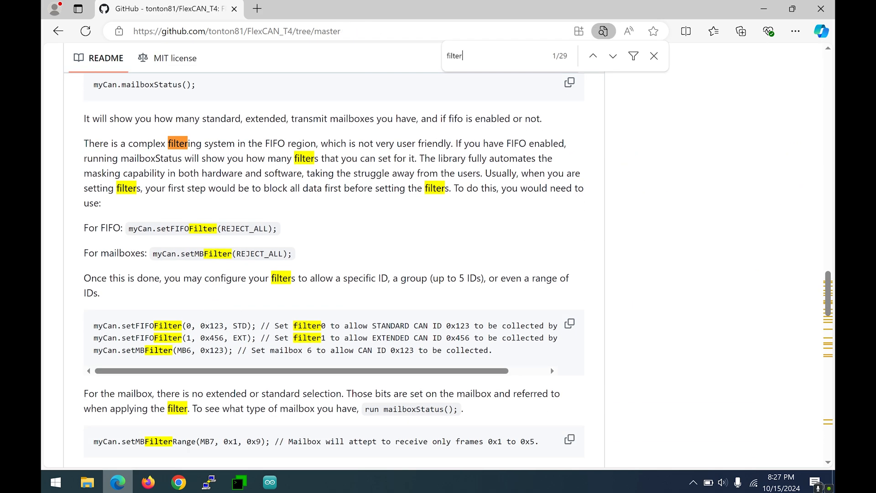
{"action": "left_click", "coordinate": [270, 481]}
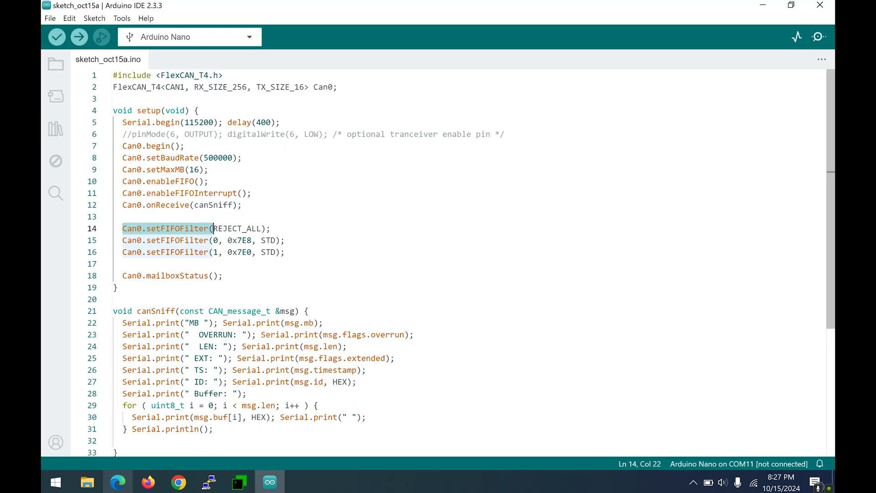
{"action": "left_click", "coordinate": [250, 228]}
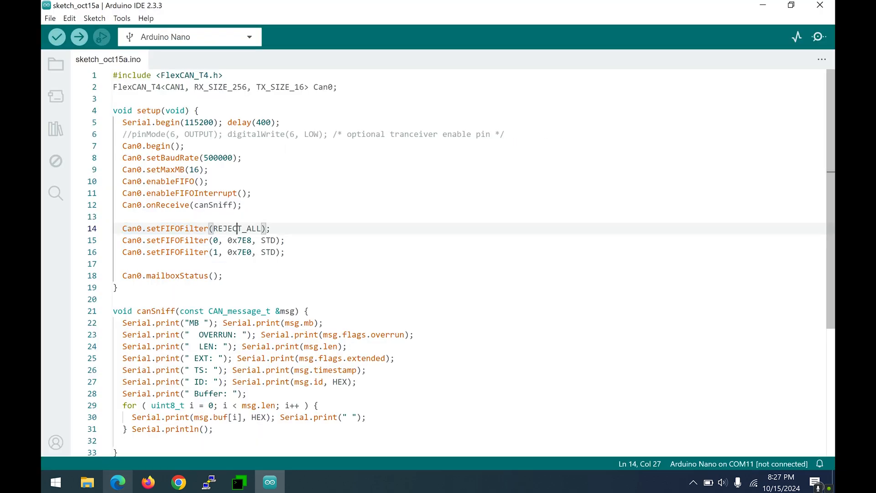
{"action": "double_click", "coordinate": [237, 228]}
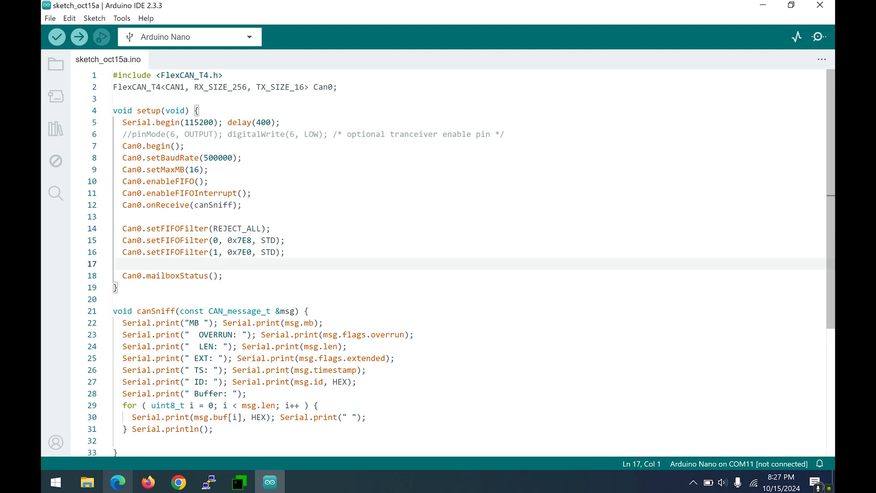
{"action": "left_click", "coordinate": [240, 252]}
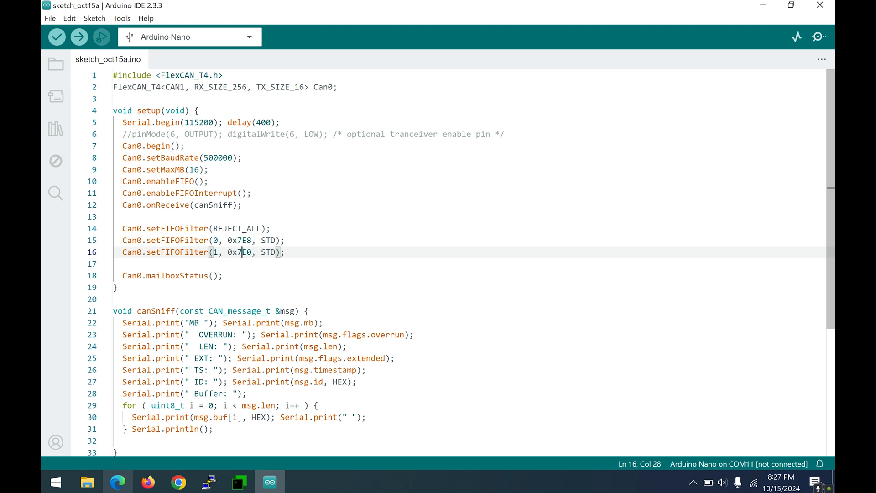
{"action": "double_click", "coordinate": [239, 240]}
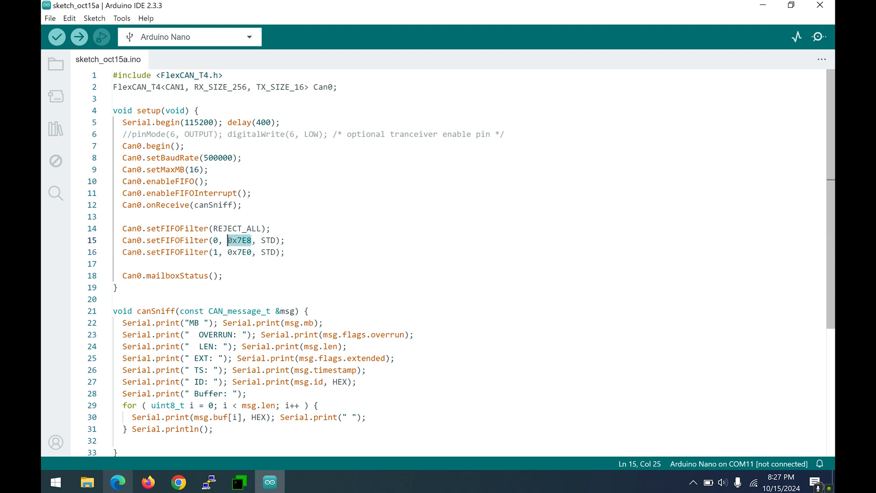
{"action": "left_click", "coordinate": [252, 252]}
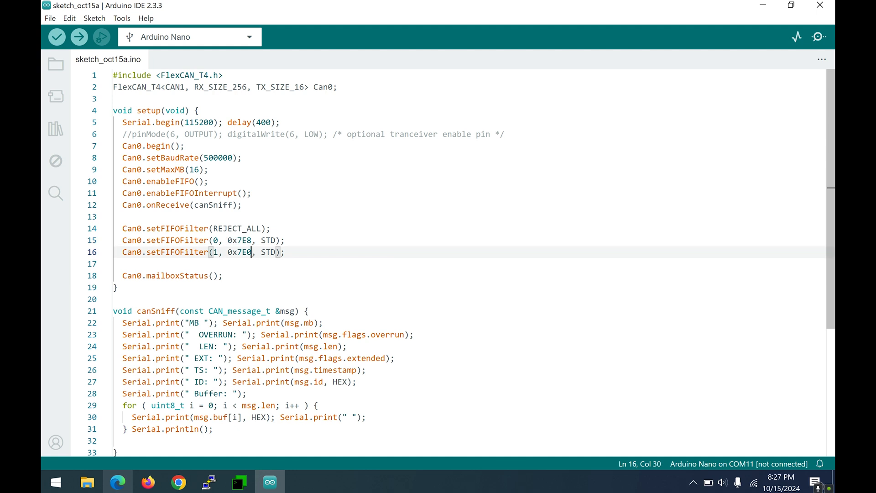
{"action": "double_click", "coordinate": [239, 252]}
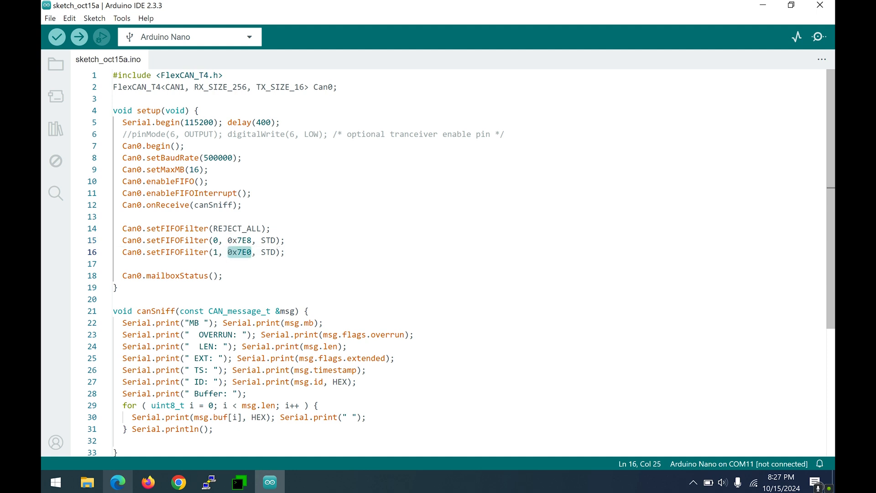
{"action": "left_click", "coordinate": [273, 240]}
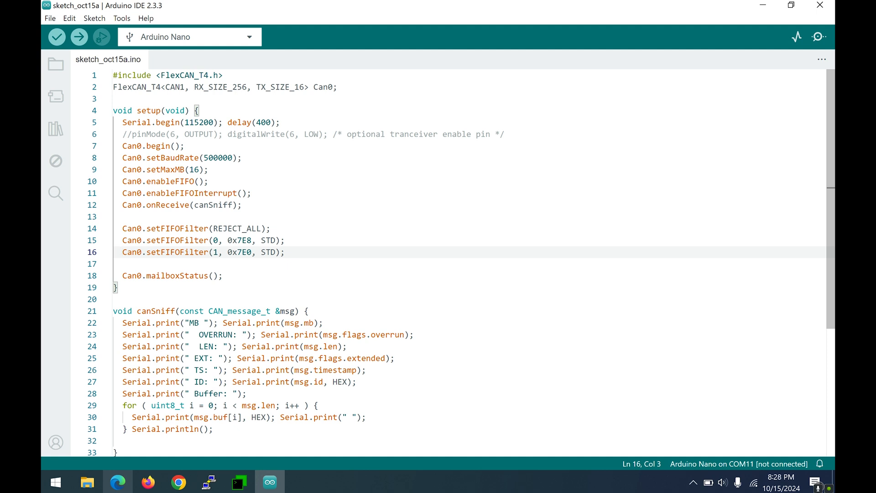
{"action": "key", "text": "ctrl+/"}
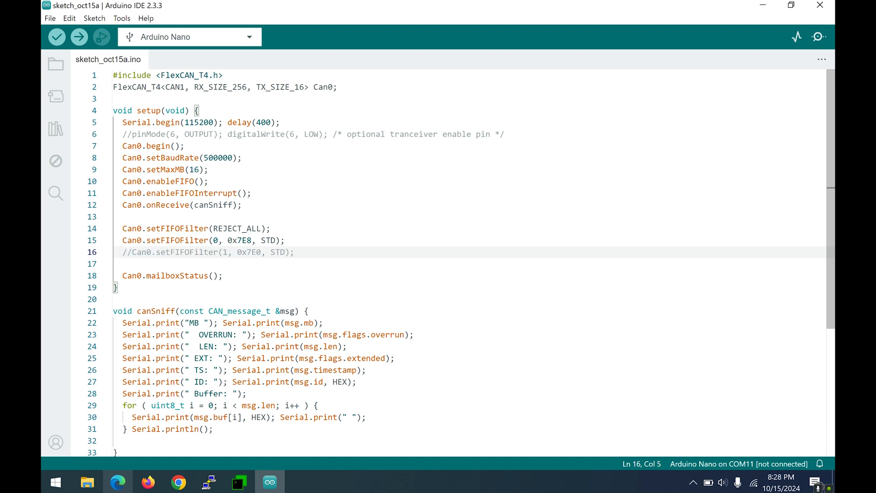
{"action": "left_click", "coordinate": [134, 228]}
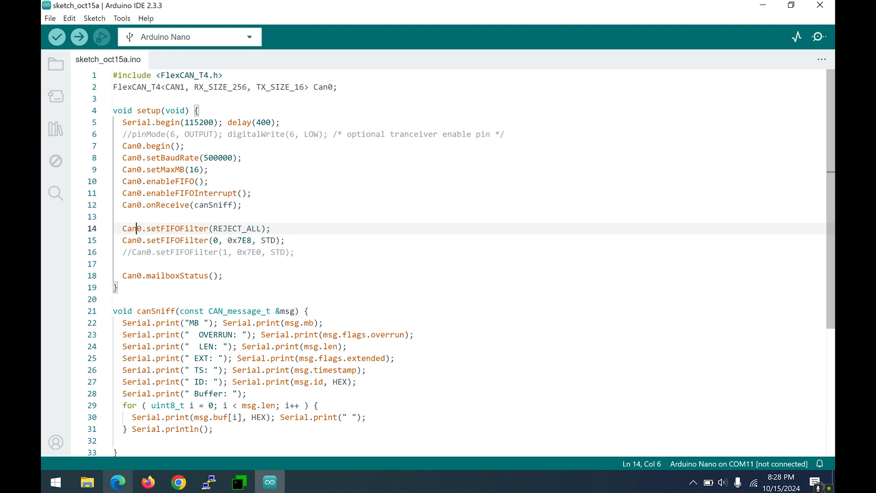
{"action": "left_click", "coordinate": [247, 240]}
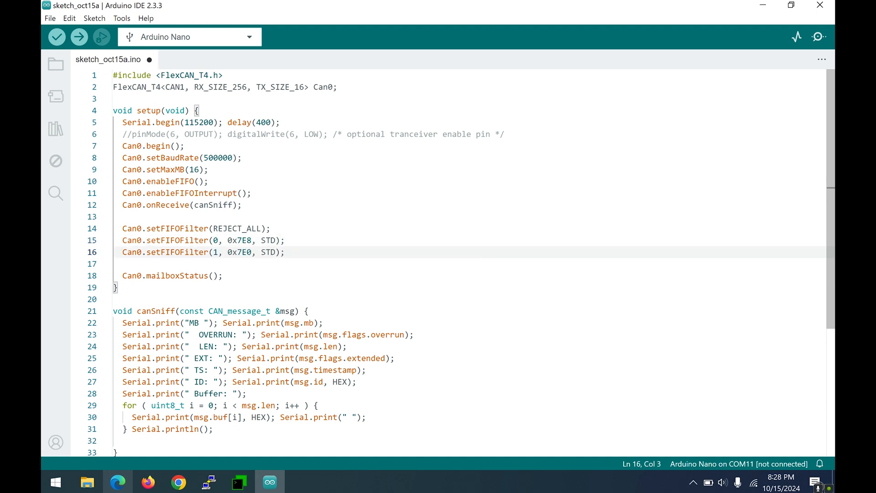
{"action": "key", "text": "ctrl+s"}
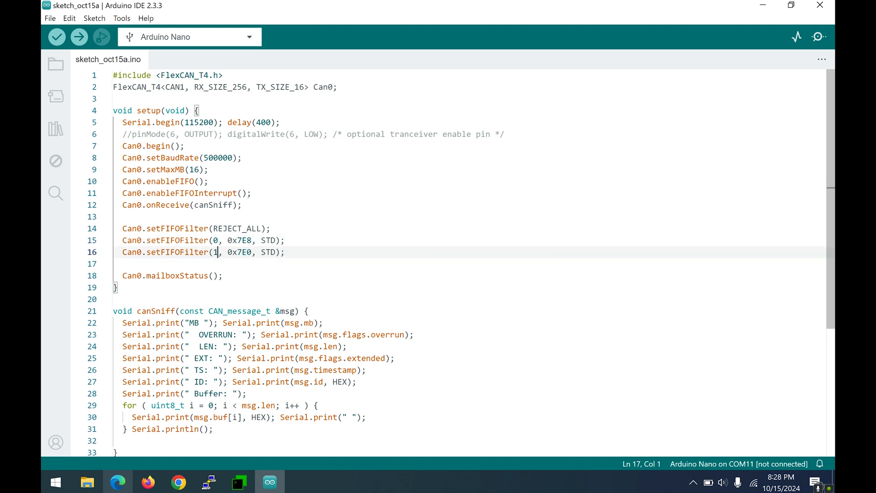
{"action": "left_click", "coordinate": [217, 252]}
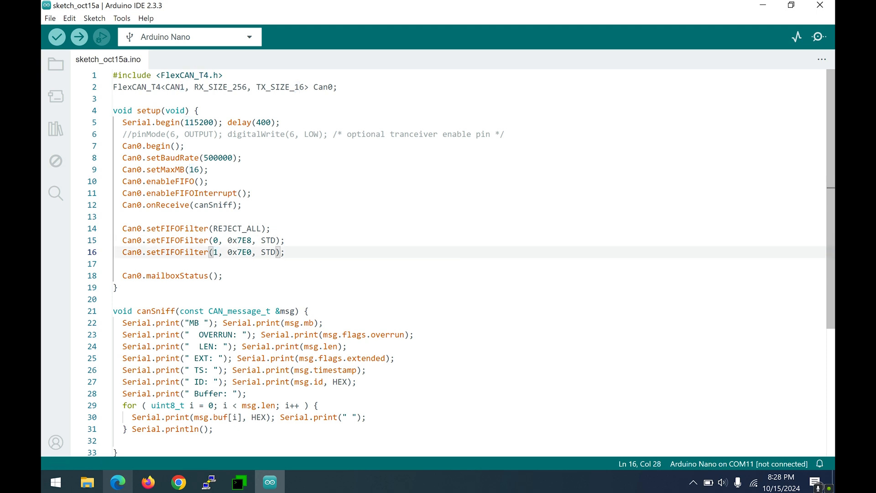
{"action": "left_click", "coordinate": [224, 241]}
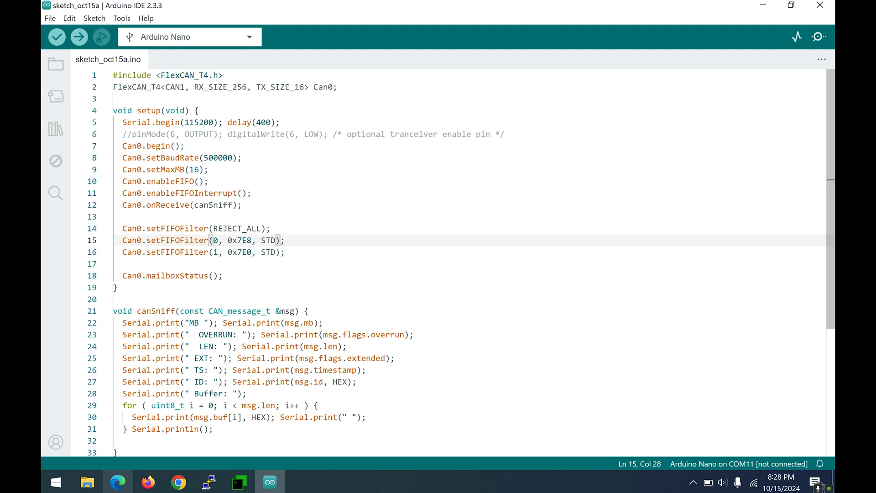
{"action": "left_click", "coordinate": [277, 252]}
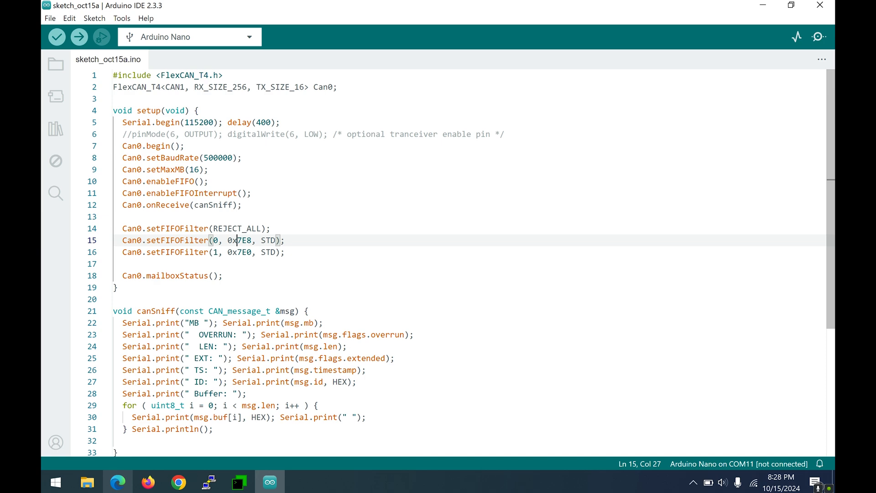
{"action": "left_click", "coordinate": [207, 167]}
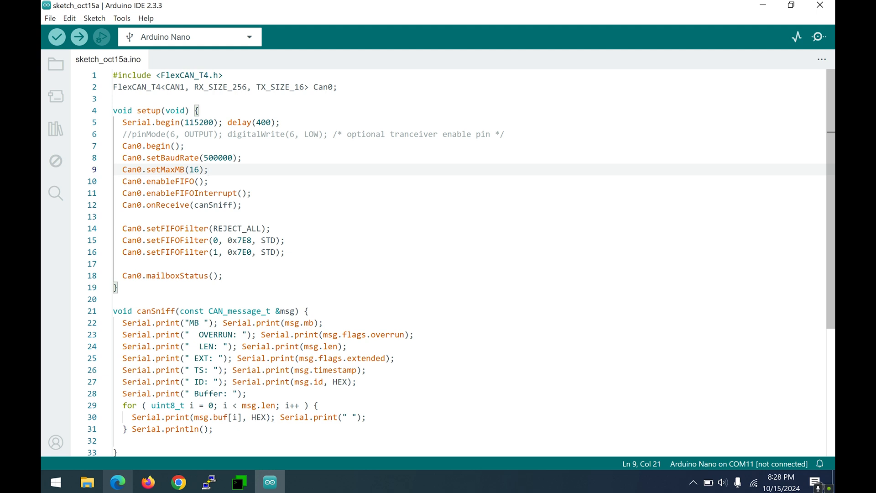
{"action": "left_click", "coordinate": [174, 75]}
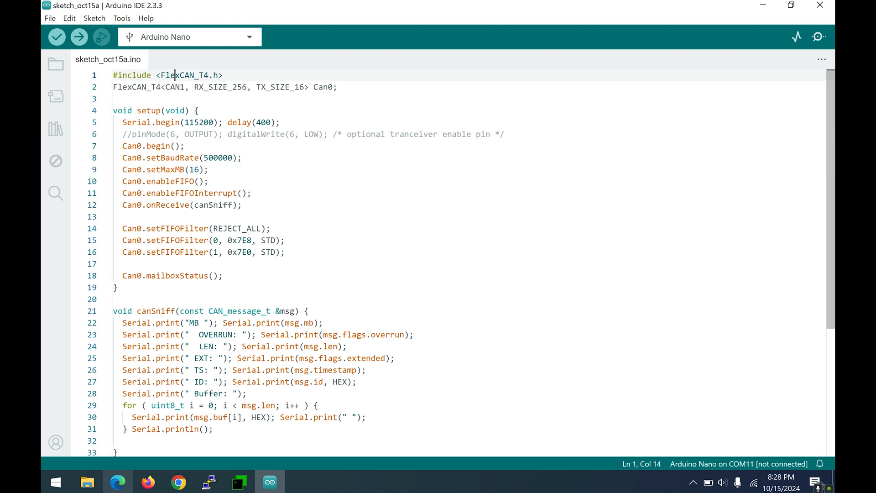
{"action": "double_click", "coordinate": [189, 74]}
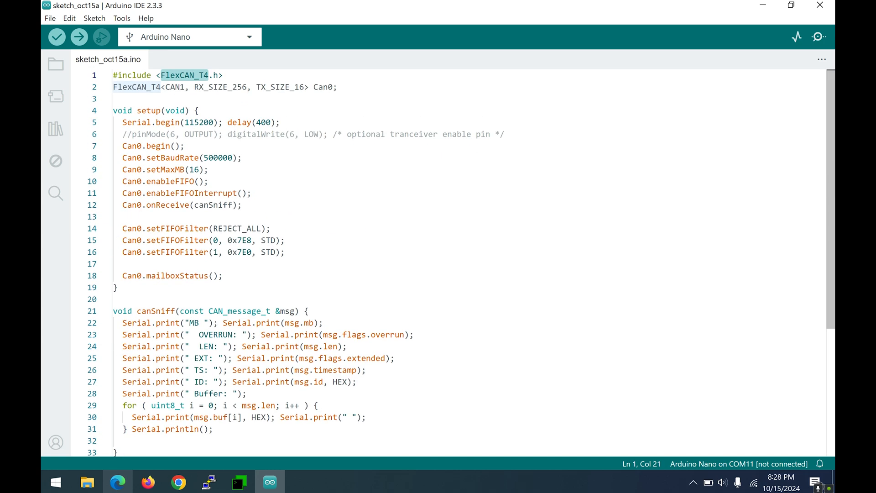
{"action": "left_click", "coordinate": [115, 98]}
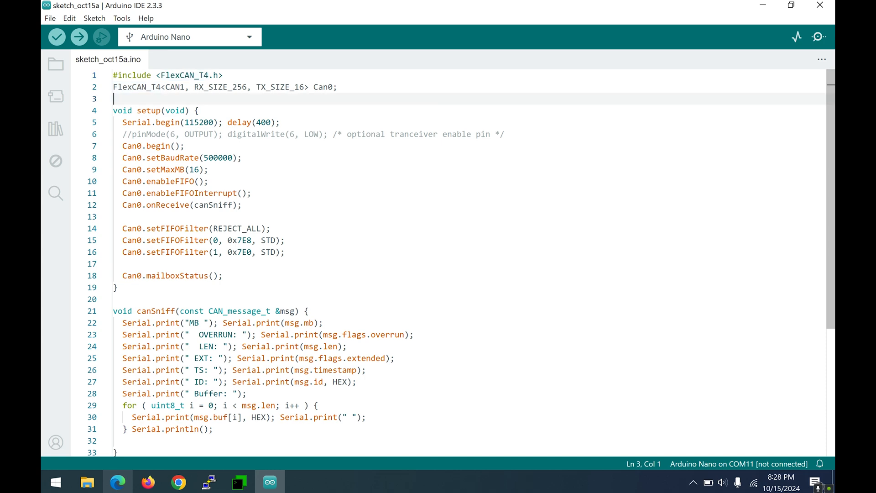
{"action": "scroll", "scroll_direction": "down", "scroll_amount": 3}
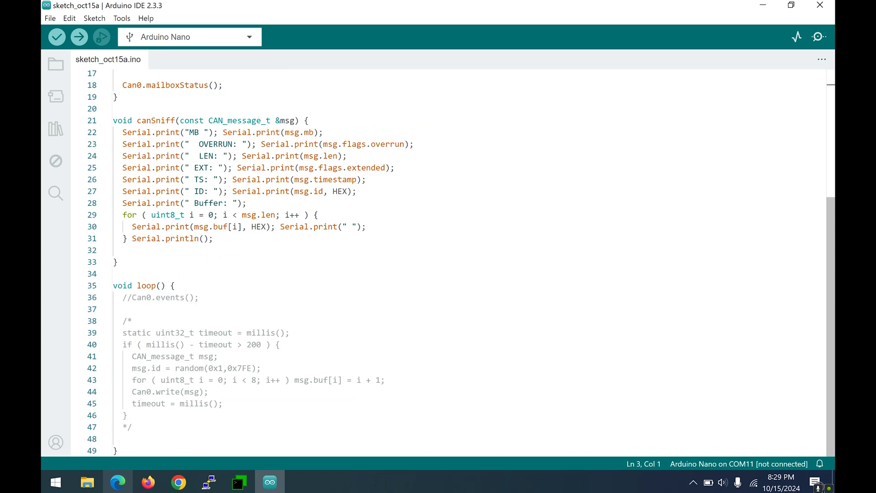
{"action": "scroll", "scroll_direction": "up", "scroll_amount": 3}
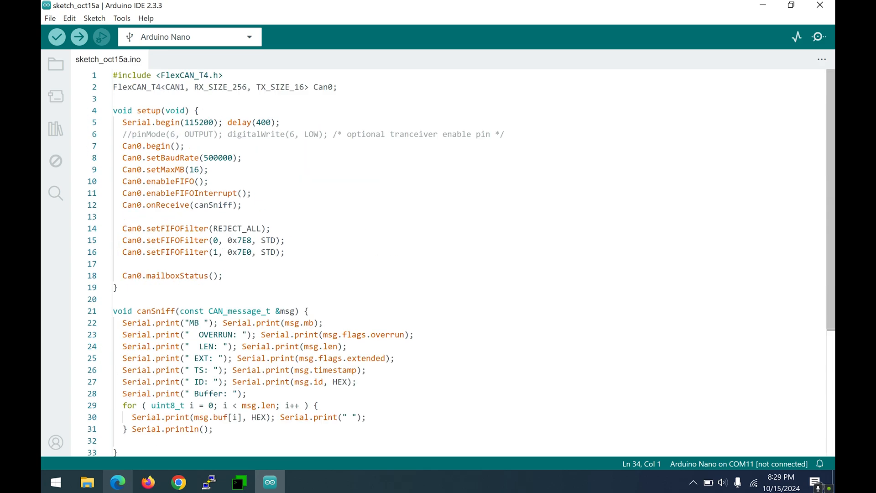
{"action": "scroll", "scroll_direction": "down", "scroll_amount": 3}
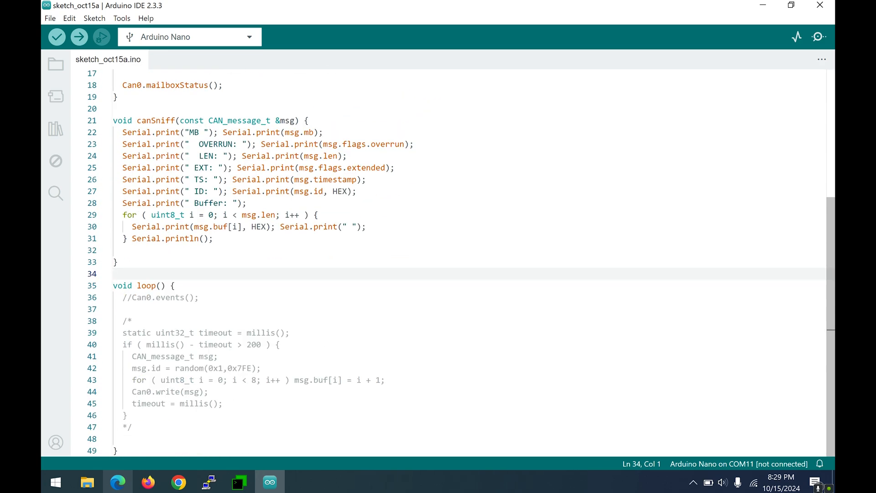
{"action": "scroll", "scroll_direction": "up", "scroll_amount": 3}
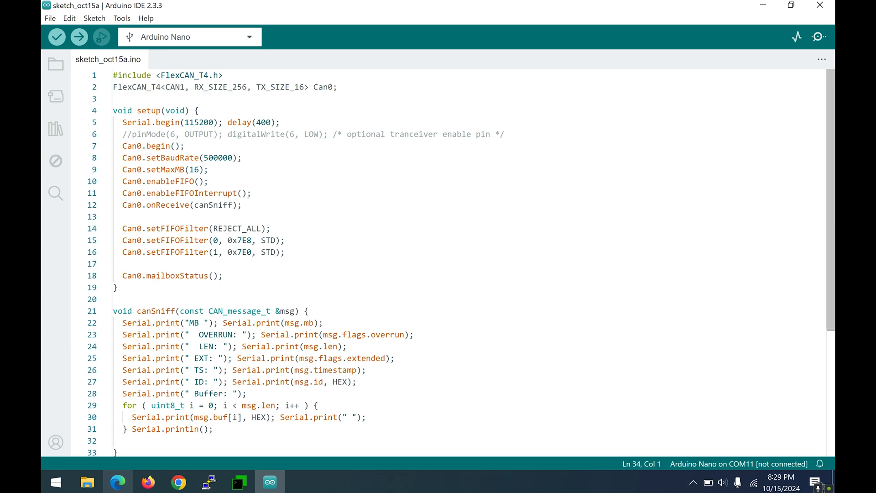
{"action": "scroll", "scroll_direction": "down", "scroll_amount": 3}
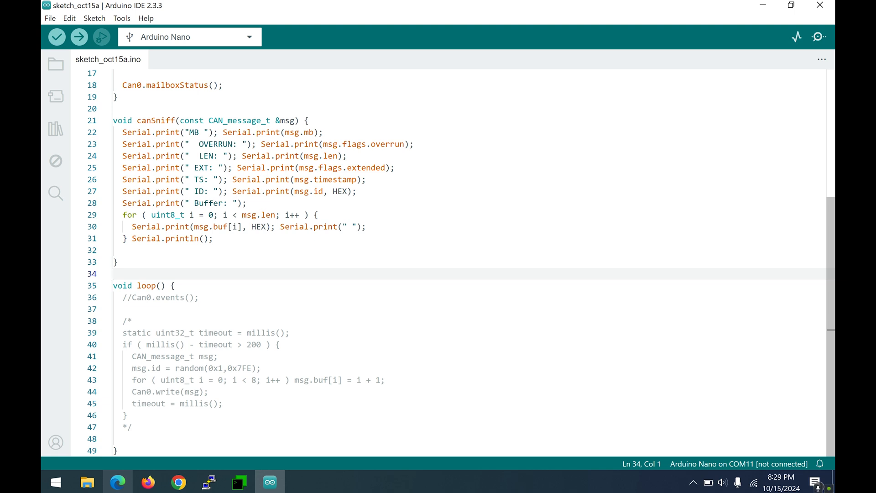
{"action": "scroll", "scroll_direction": "up", "scroll_amount": 3}
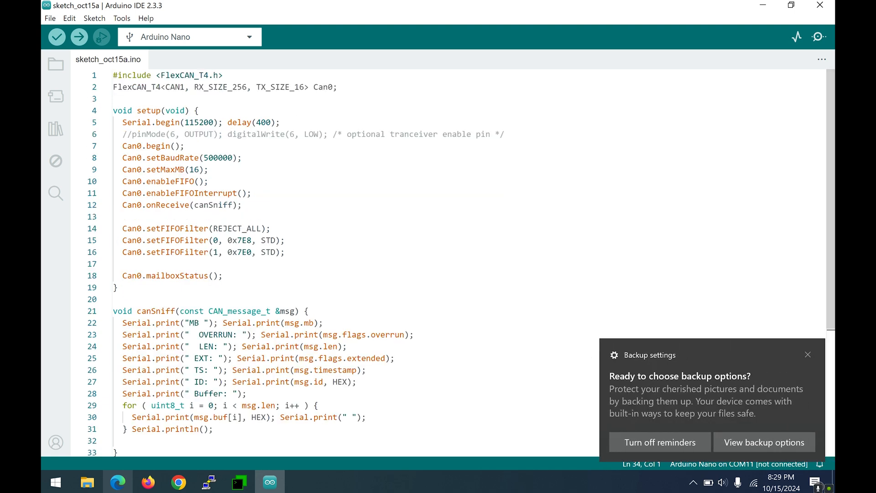